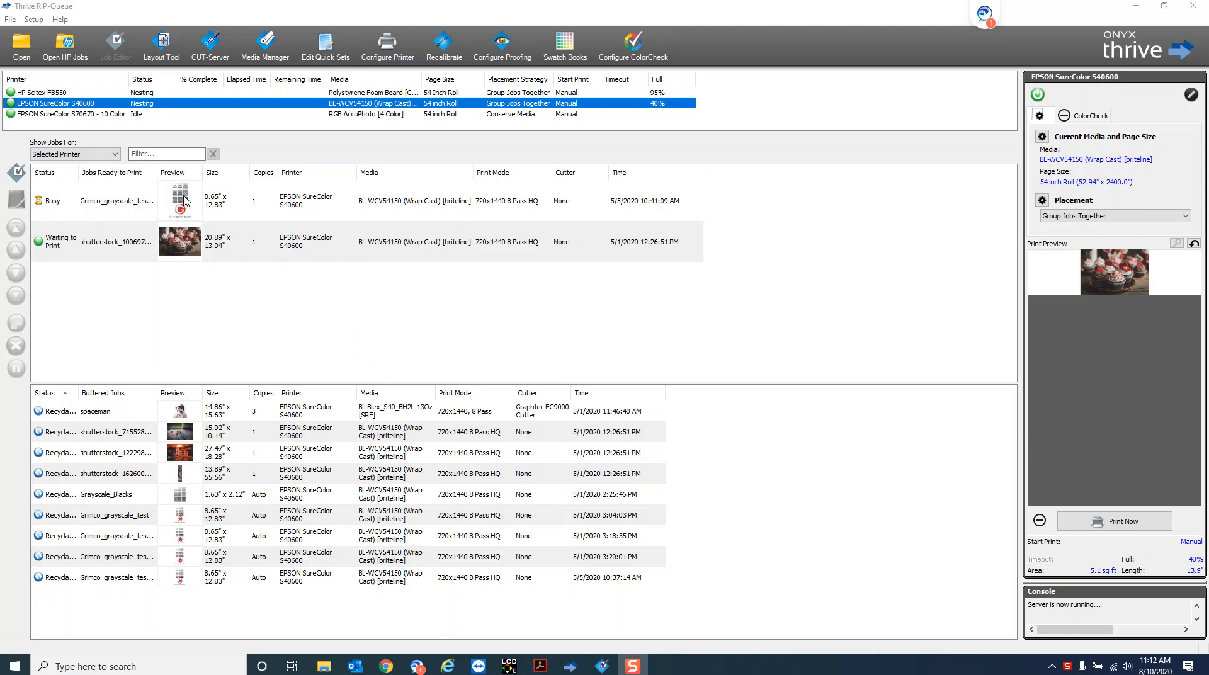
mouse_move(233, 233)
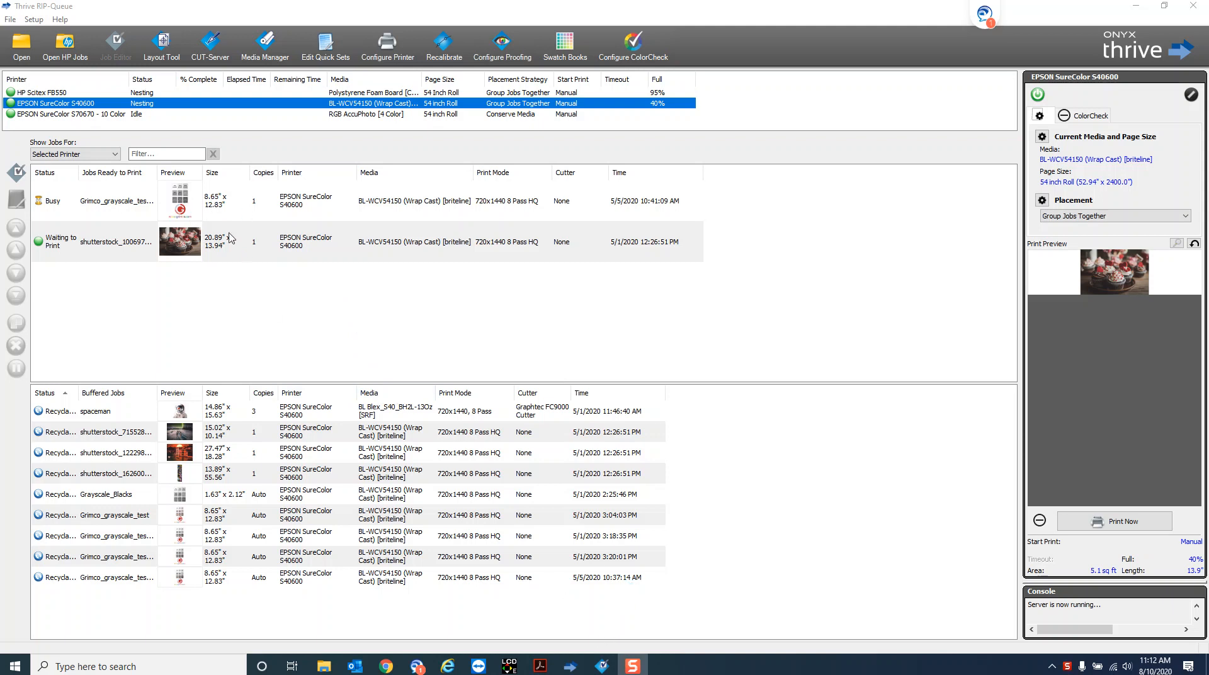
mouse_move(171, 199)
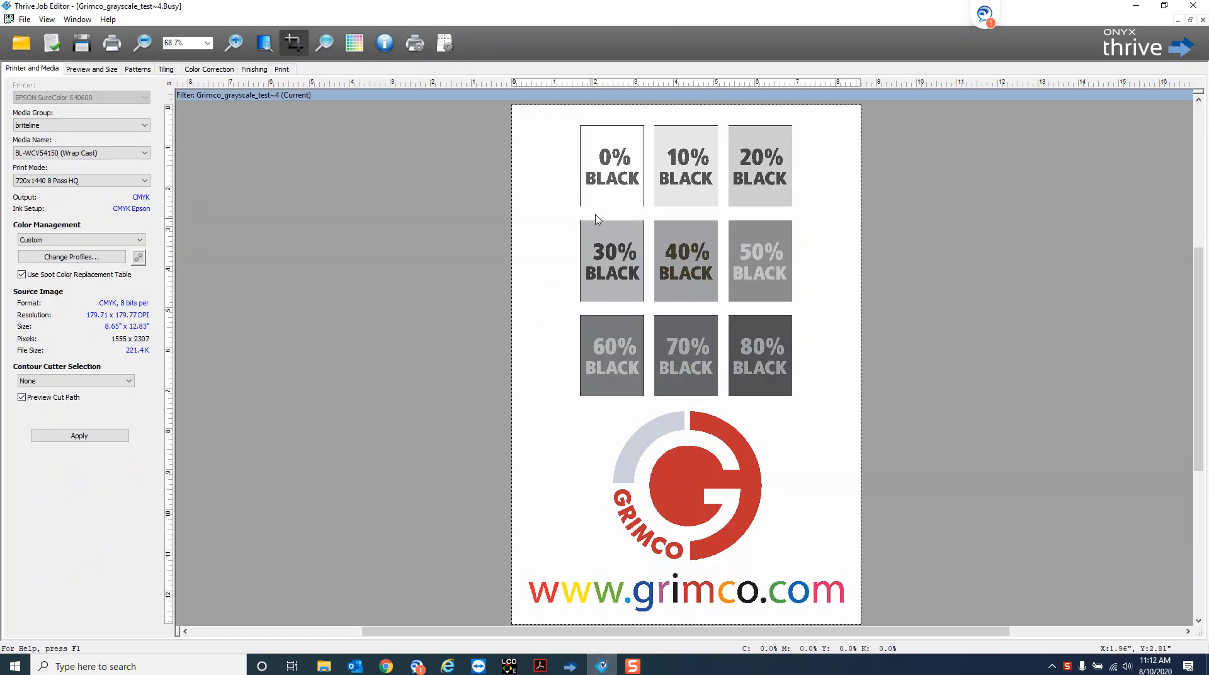
mouse_move(486, 168)
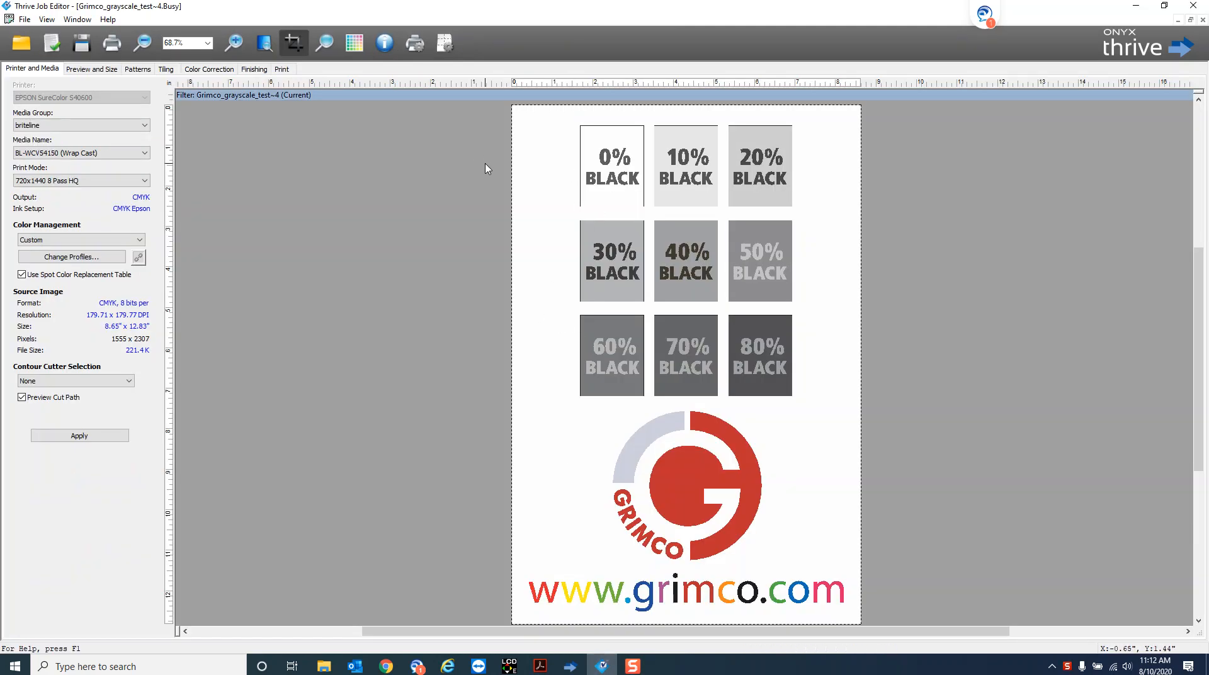
mouse_move(582, 415)
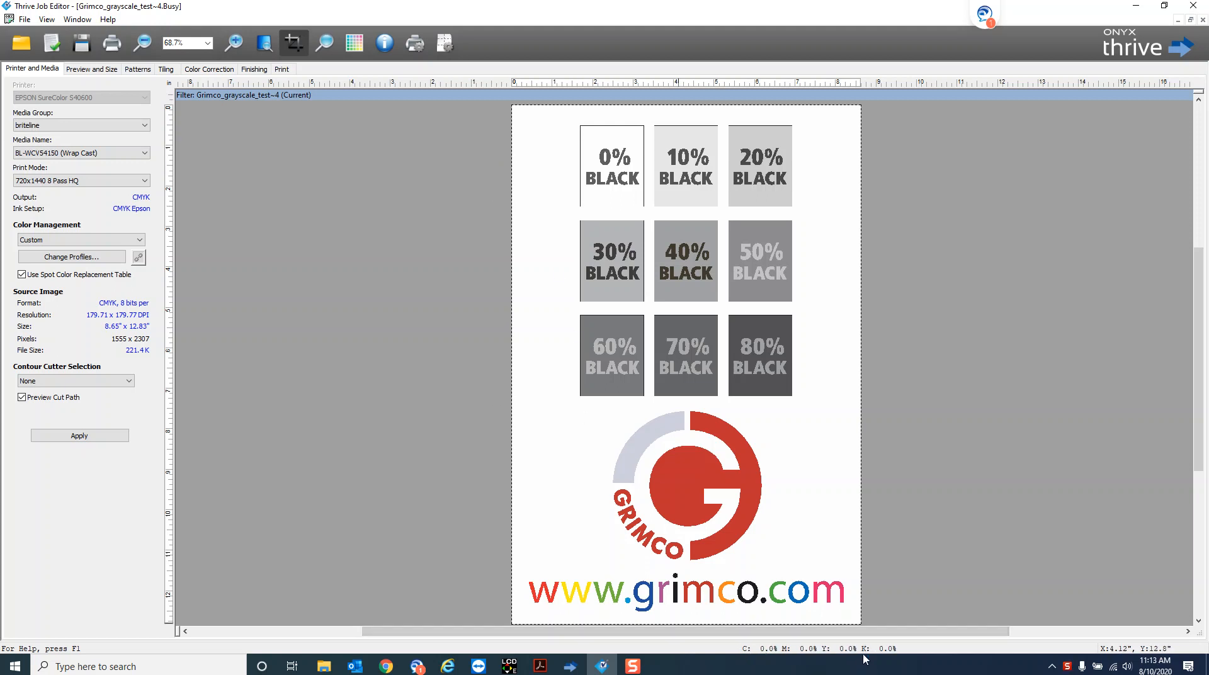
mouse_move(889, 657)
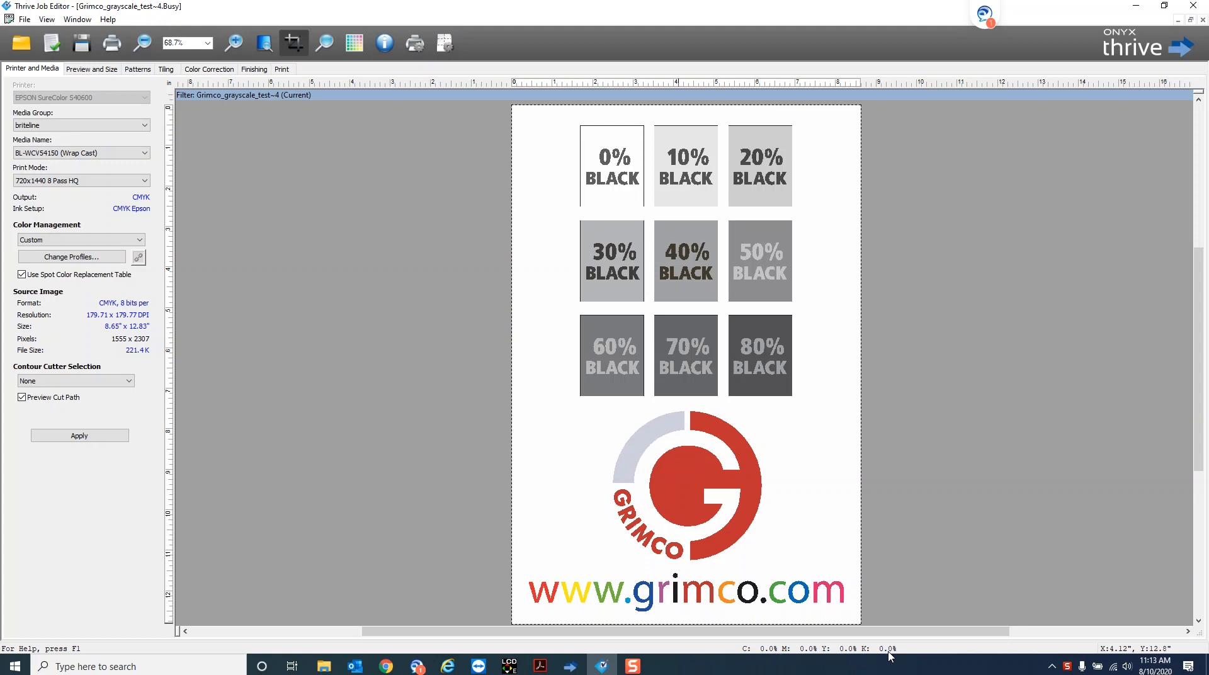
mouse_move(790, 402)
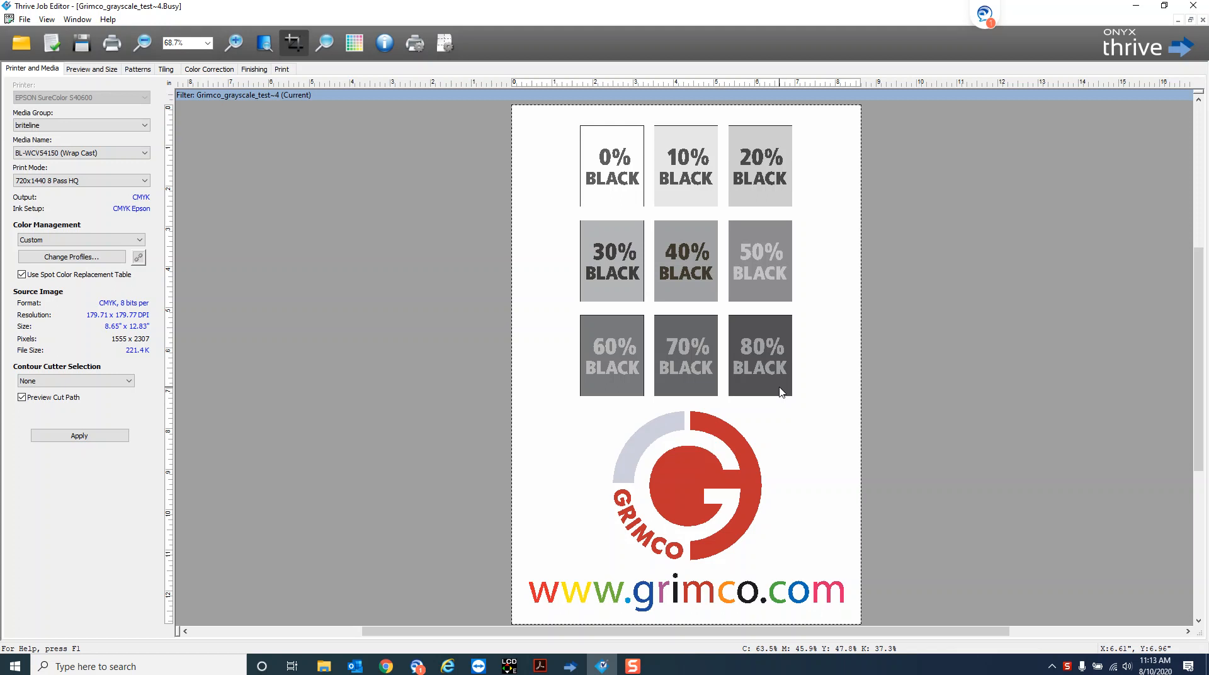
mouse_move(700, 387)
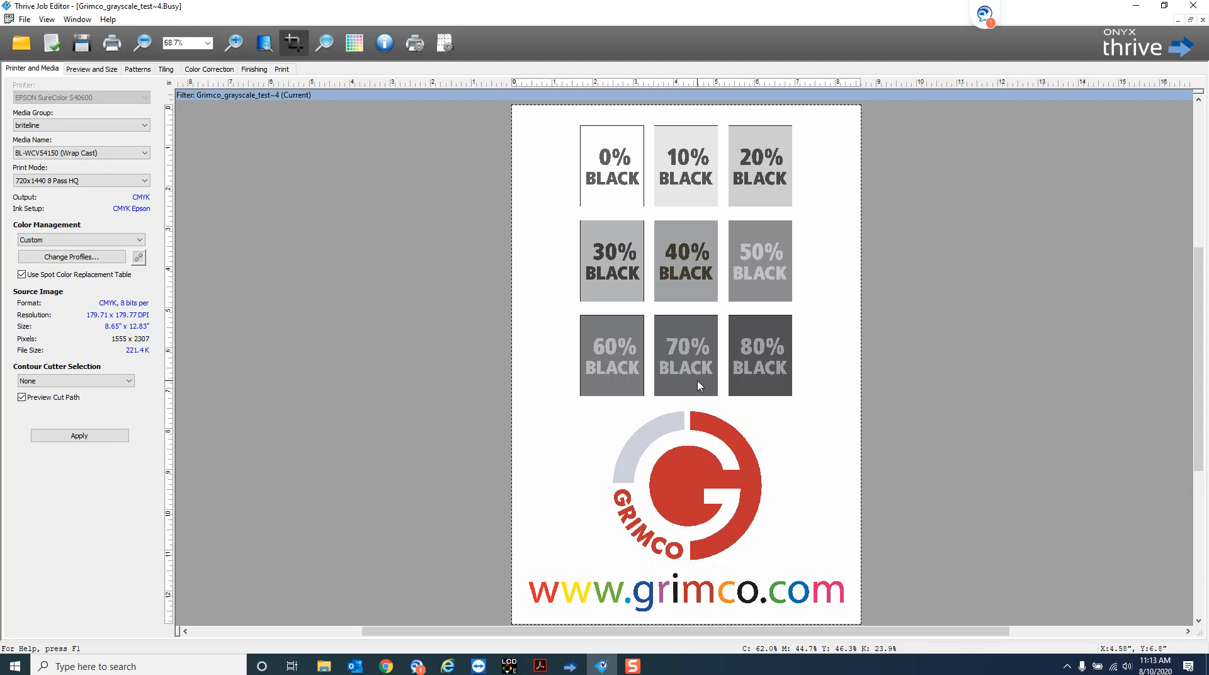
mouse_move(701, 339)
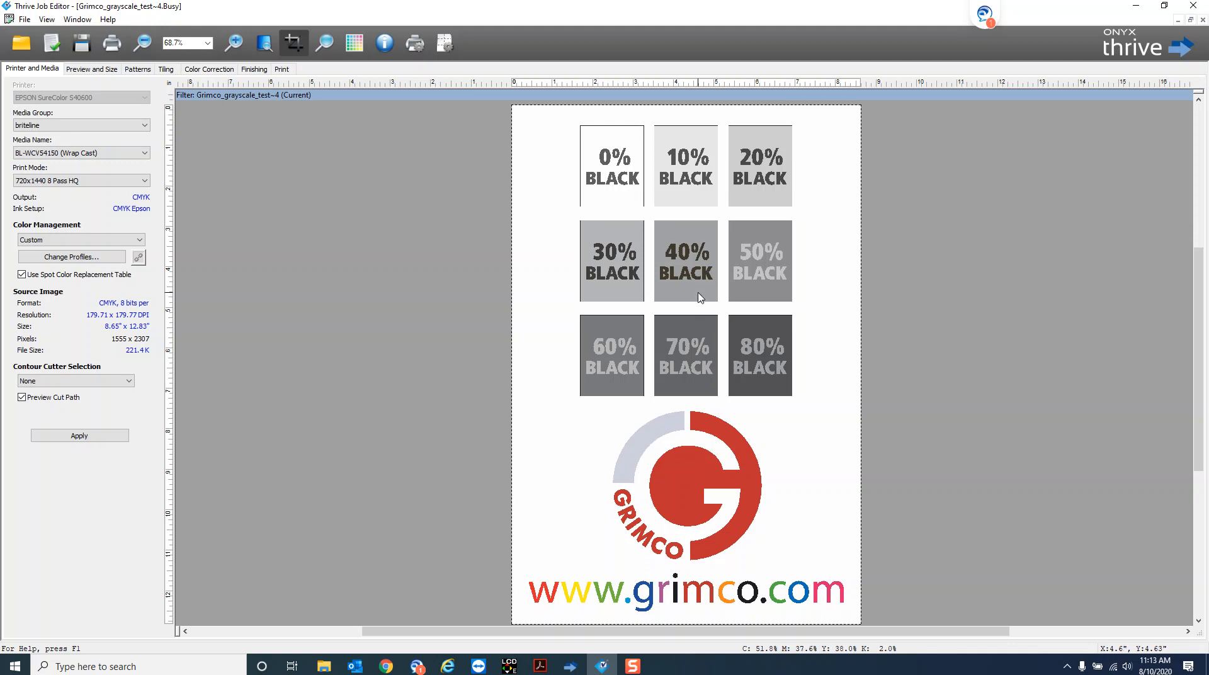
mouse_move(700, 297)
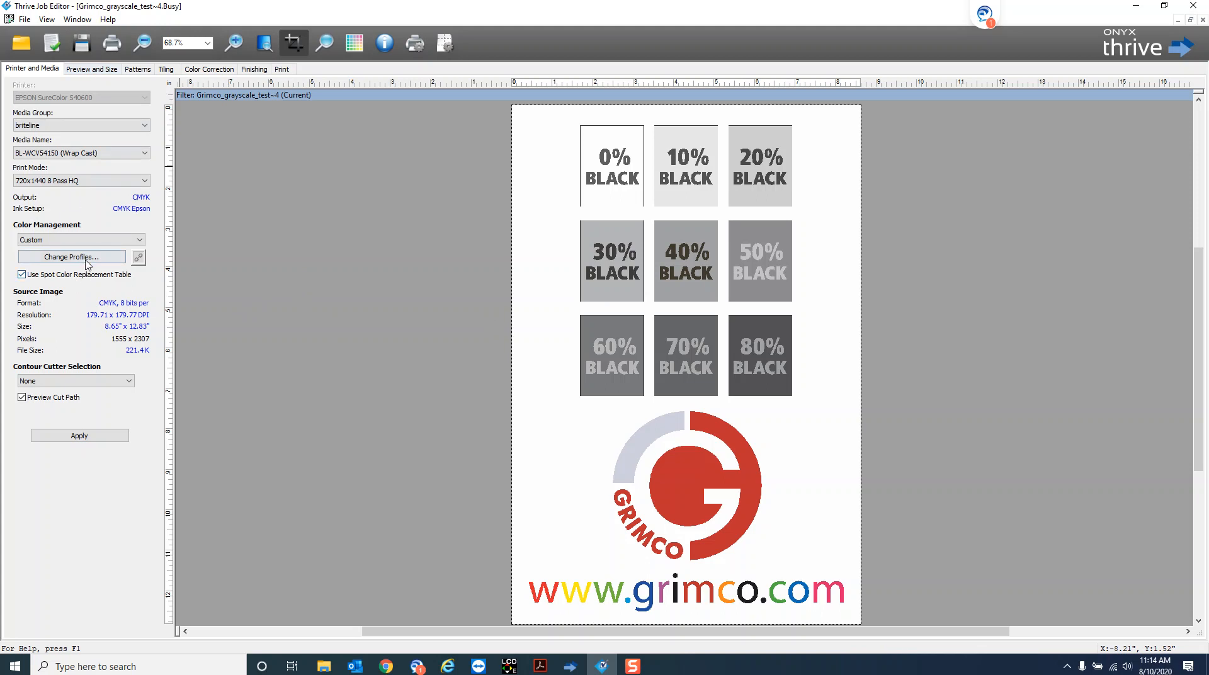
Show ICC Profile Setup (SWOP v2 CMYK, sRGB RGB) and move it left of the preview
left_click(71, 256)
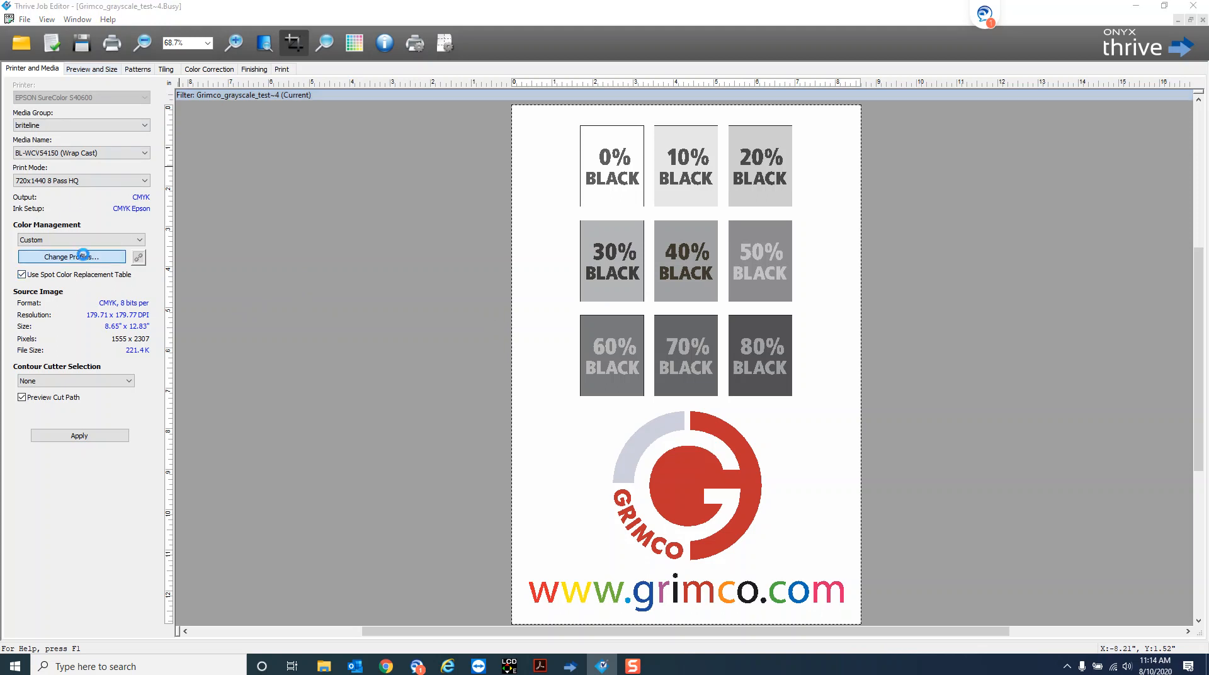
left_click(71, 256)
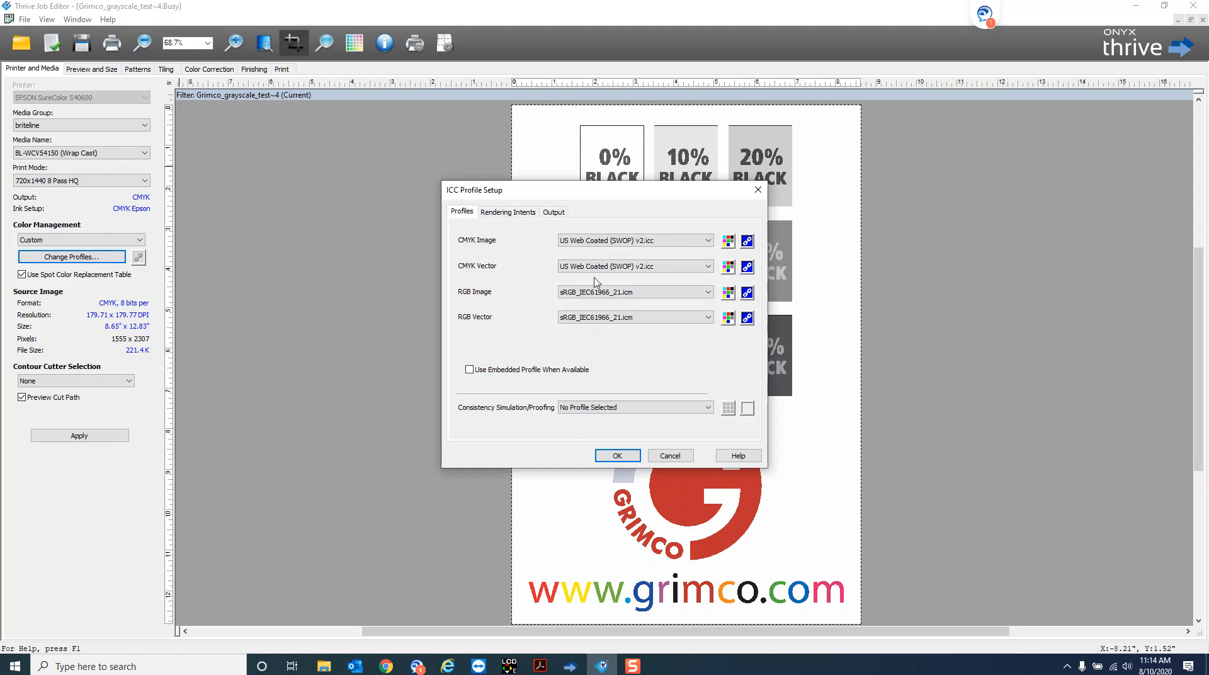
mouse_move(480, 326)
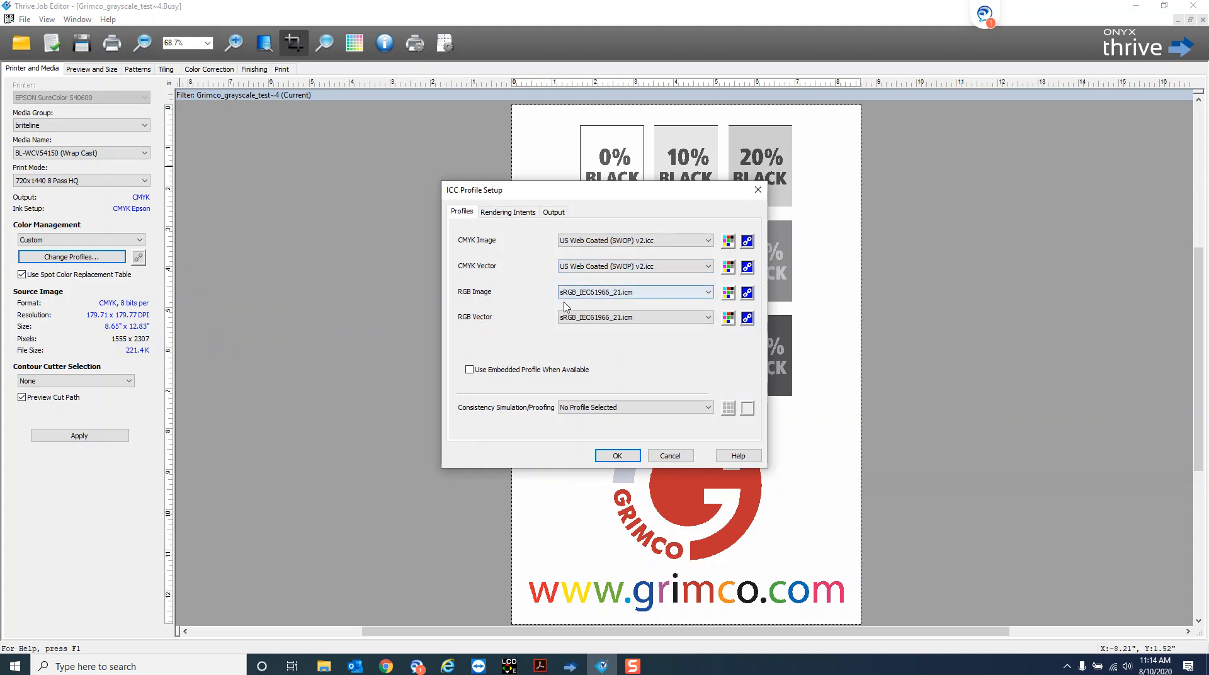
left_click(632, 317)
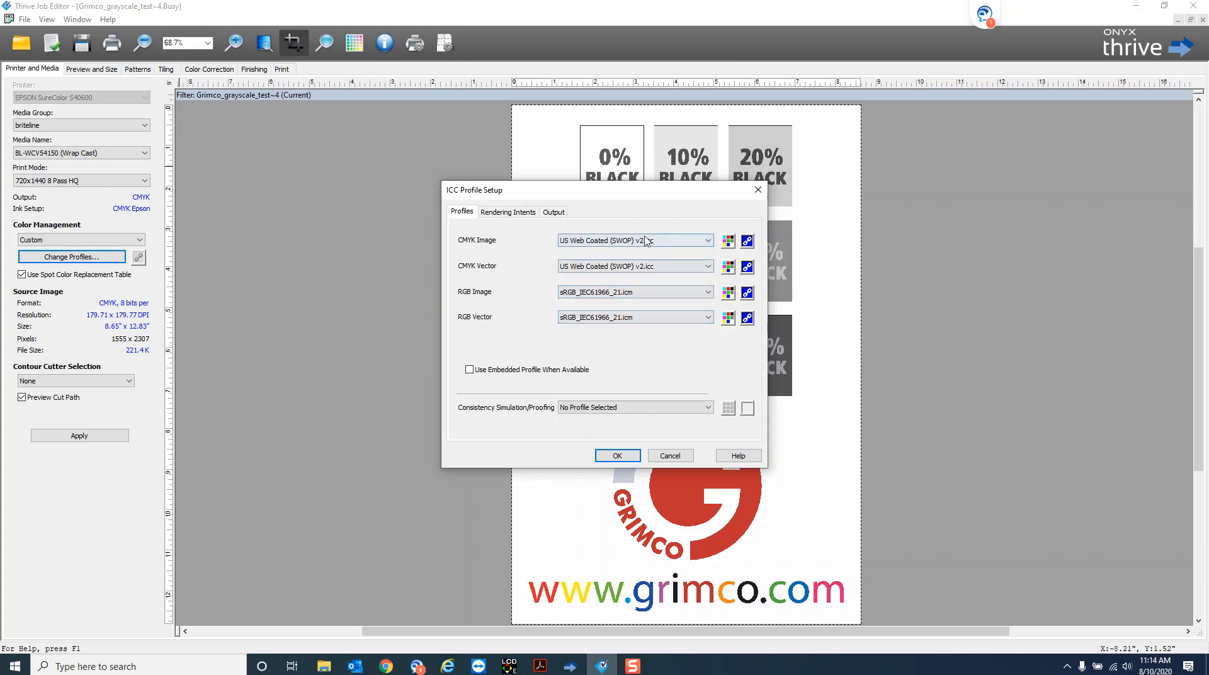
left_click_drag(602, 189, 374, 219)
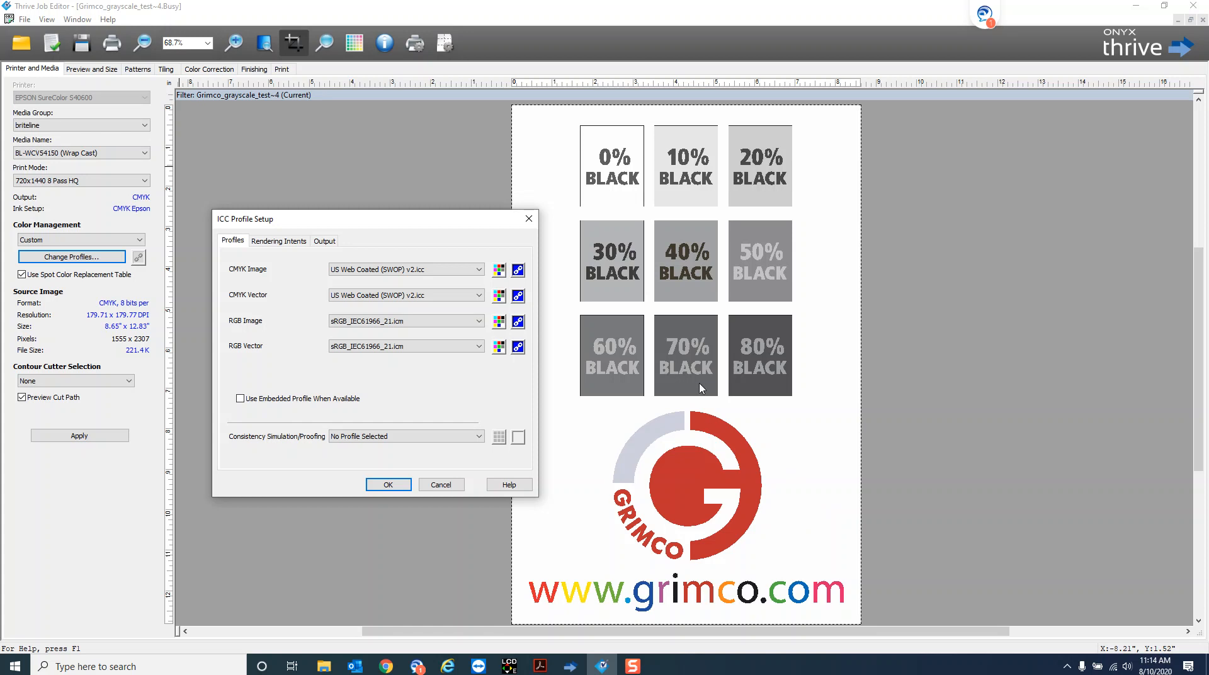
mouse_move(696, 388)
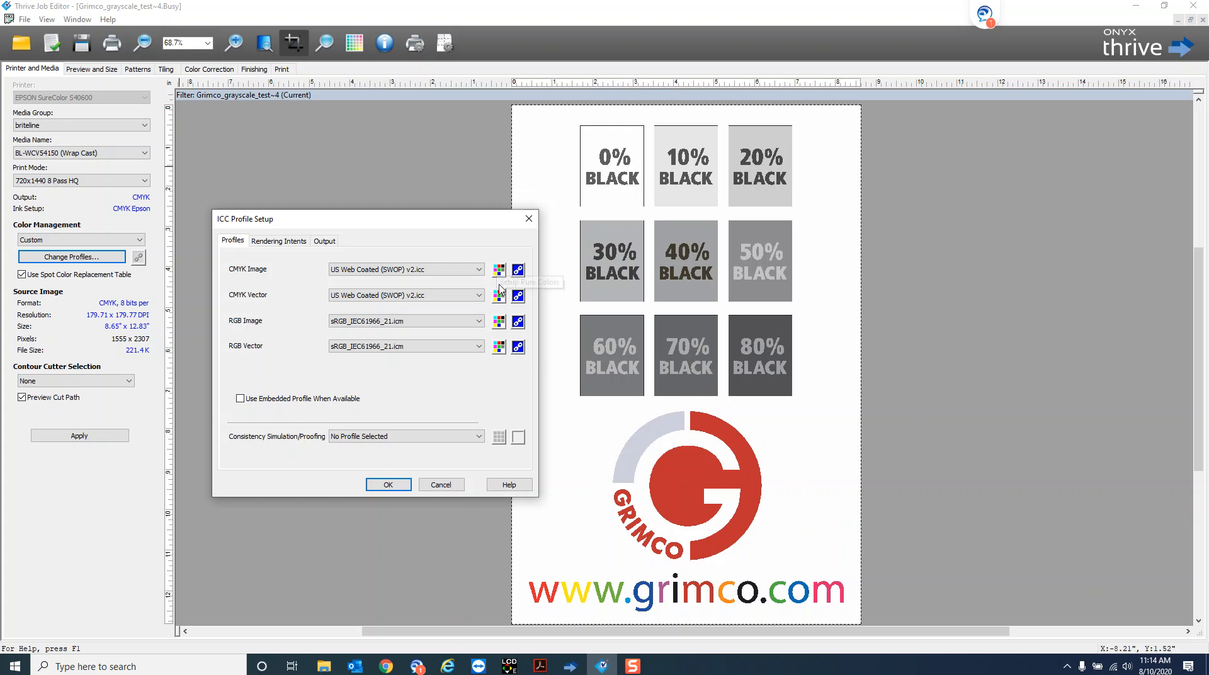
mouse_move(499, 347)
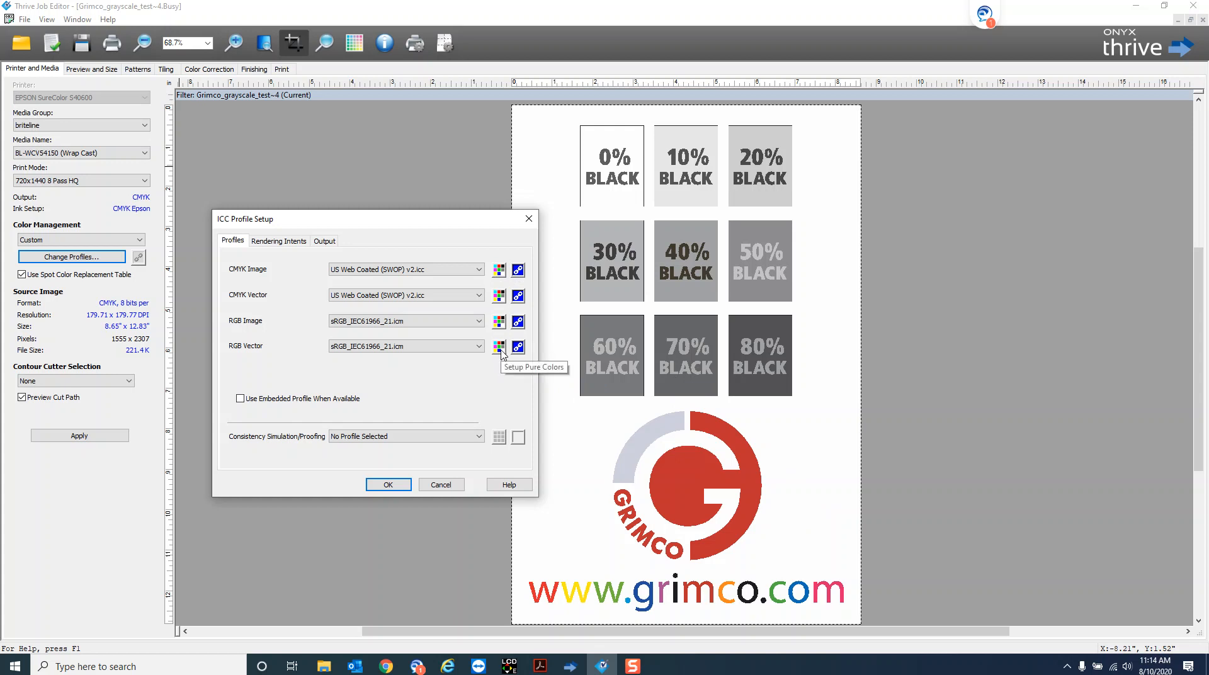
mouse_move(502, 287)
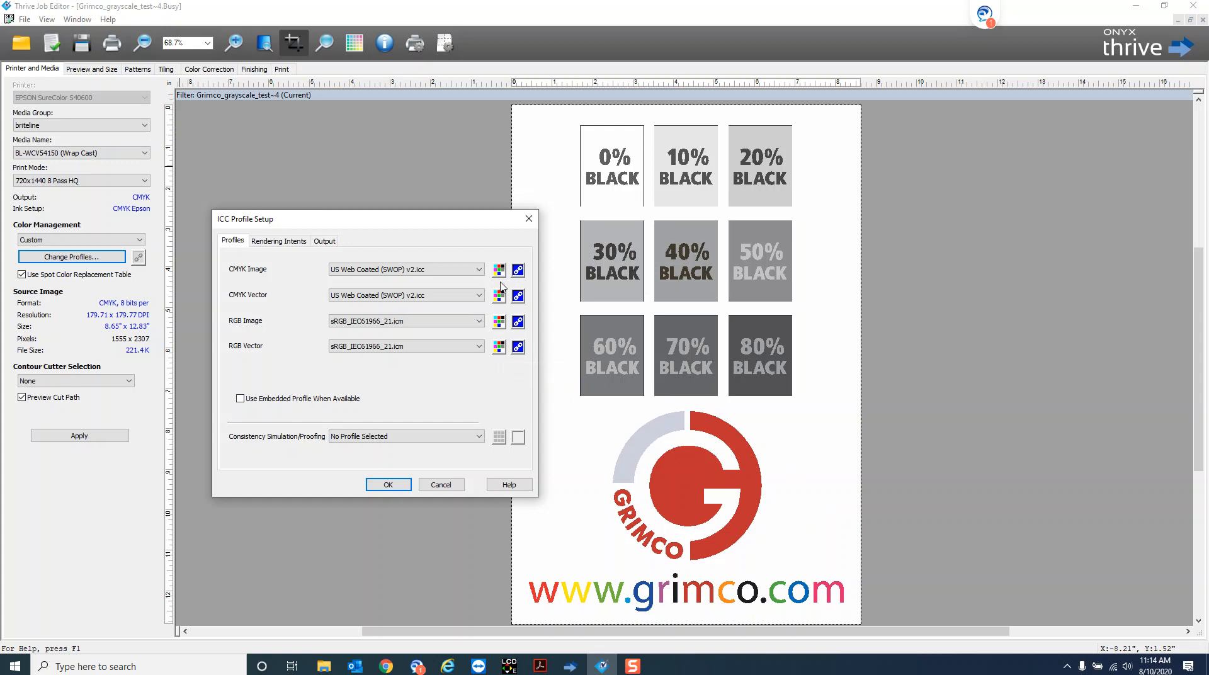
mouse_move(499, 296)
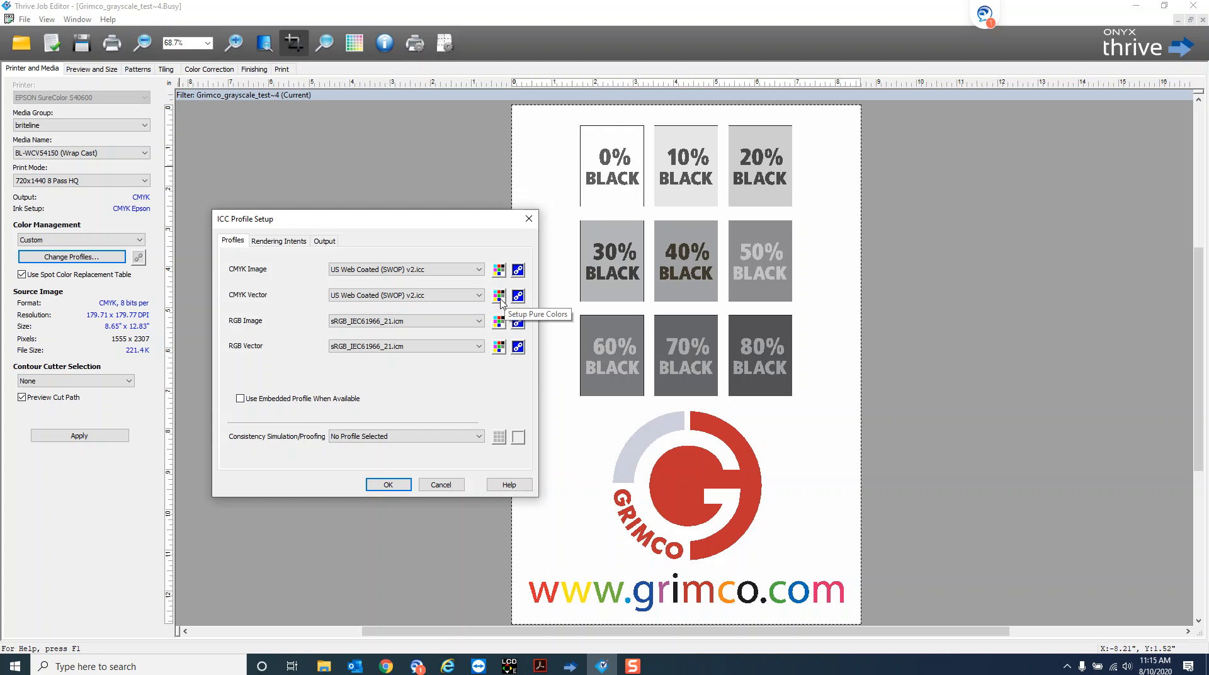
Keep Black/Gray as a pure CMYK hue, accept the profile change, and reprocess the job
left_click(517, 295)
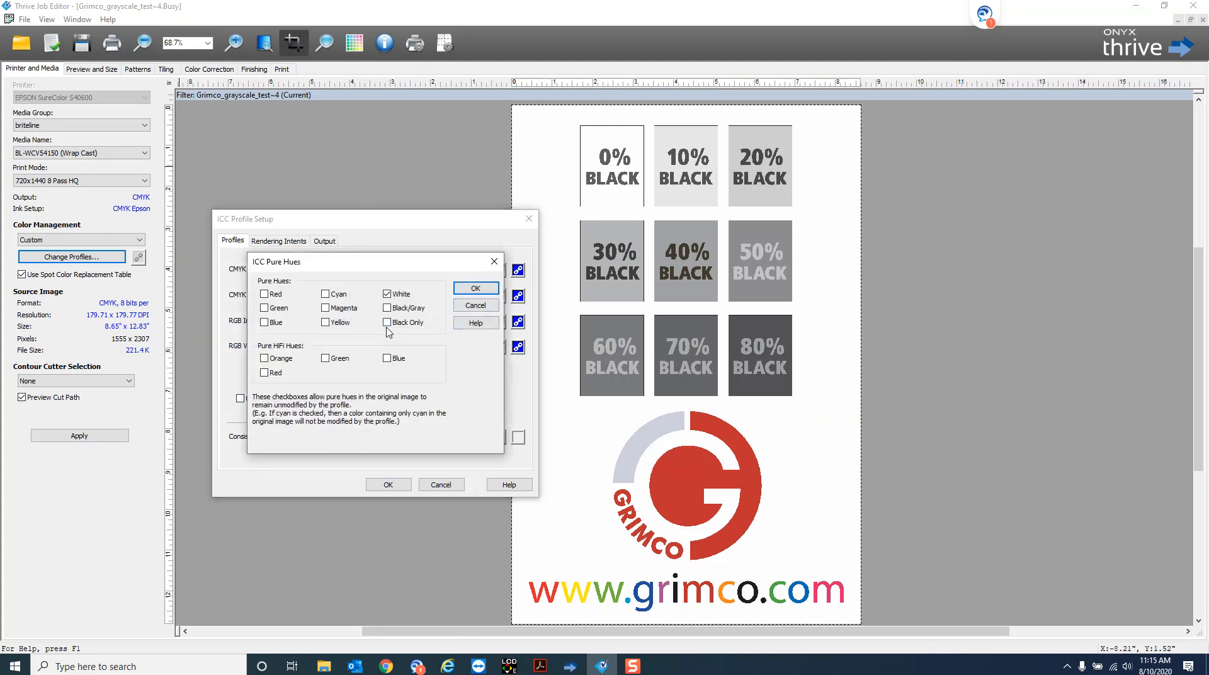
left_click(387, 307)
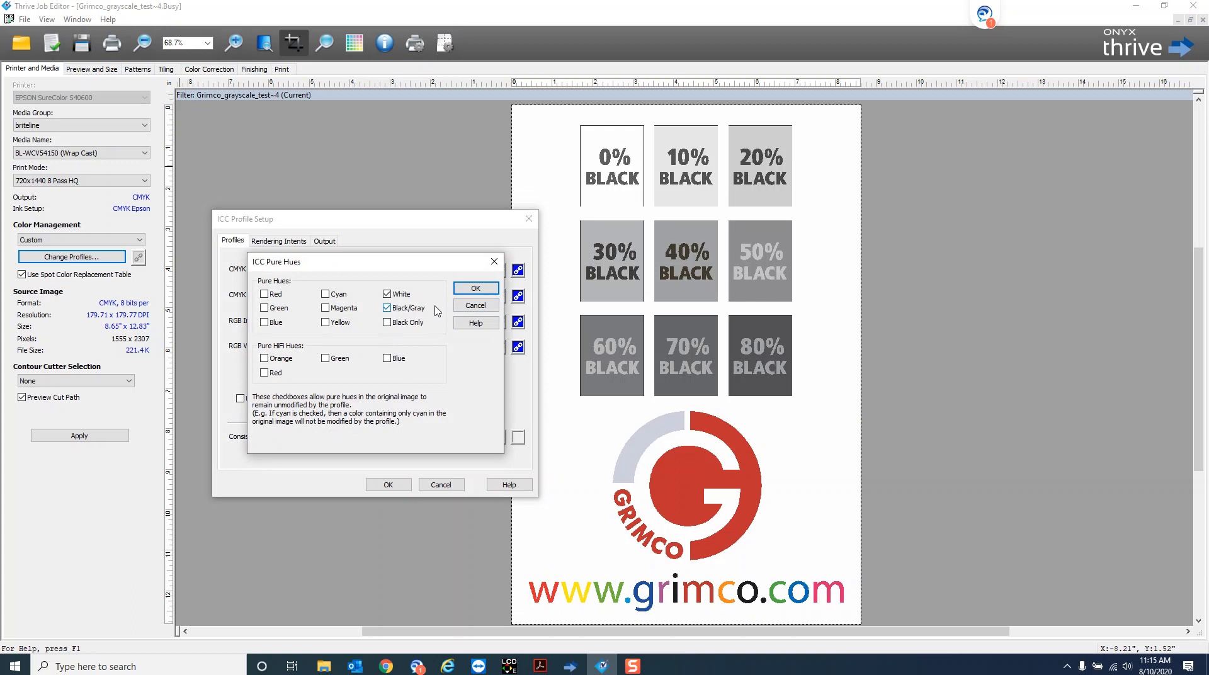
left_click(475, 287)
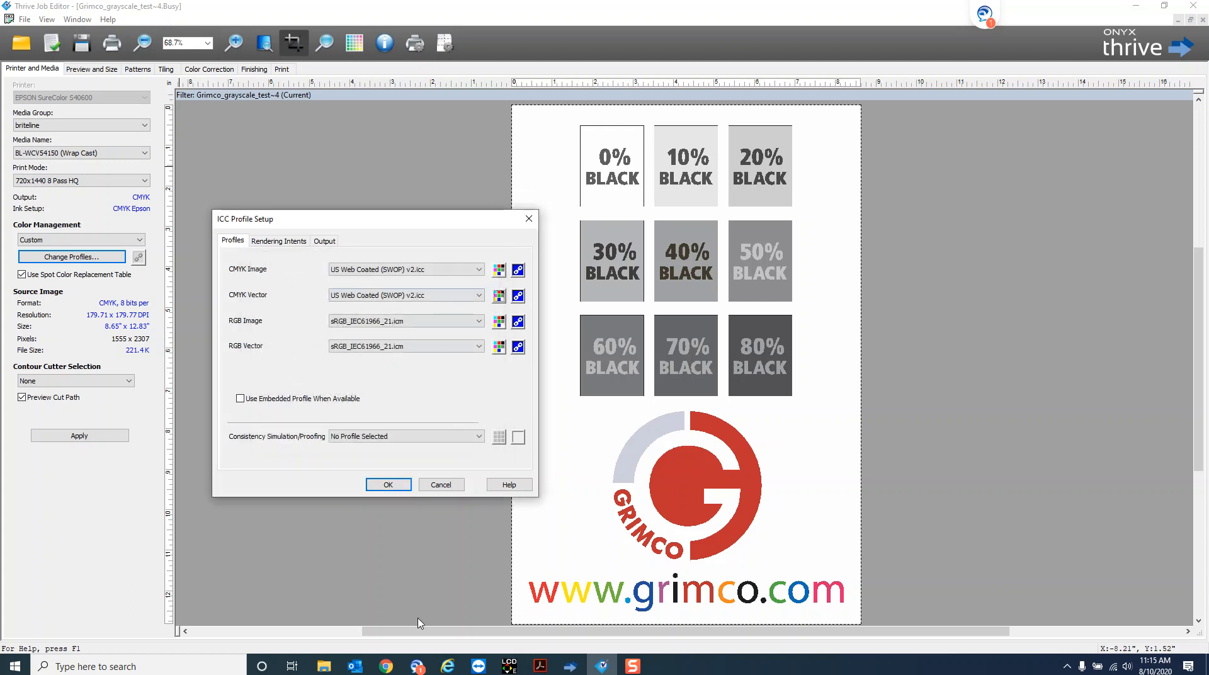
left_click(388, 485)
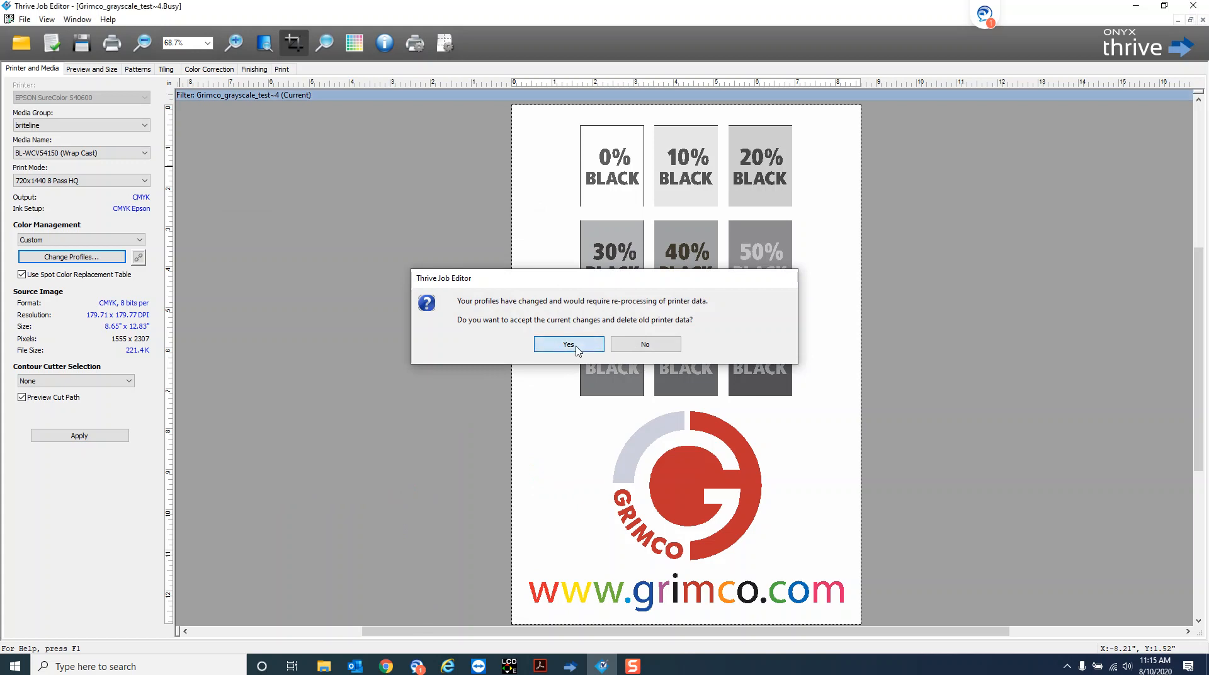
left_click(567, 344)
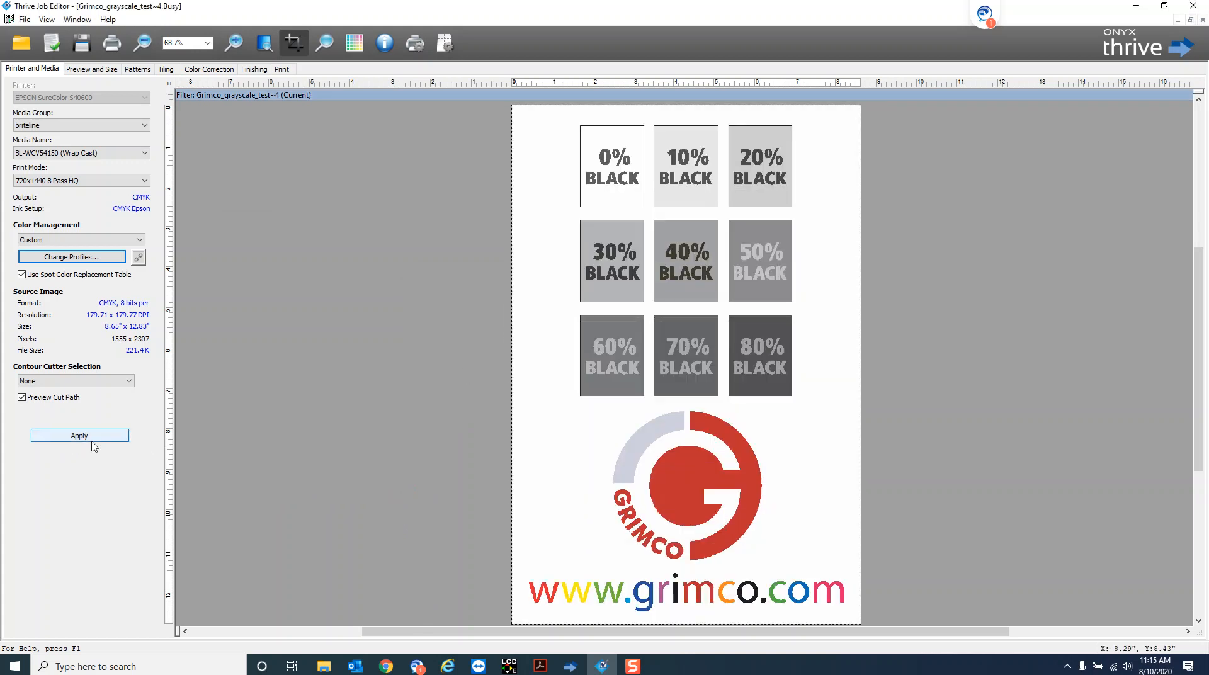
left_click(79, 436)
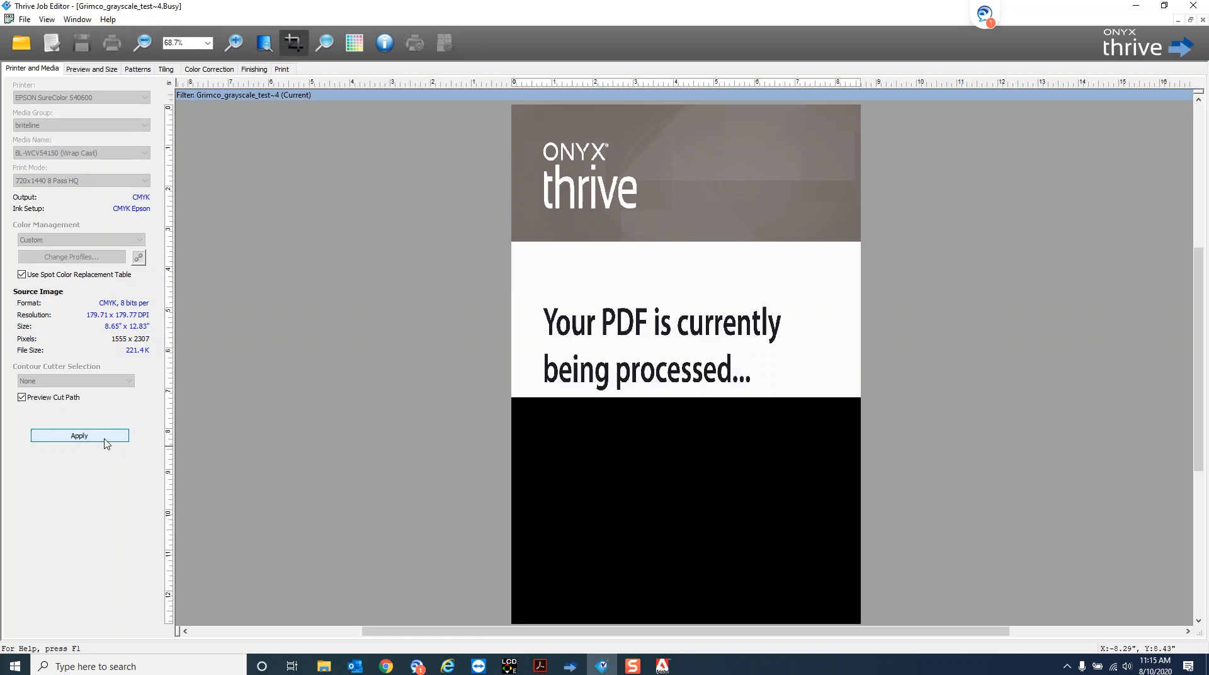
left_click(79, 435)
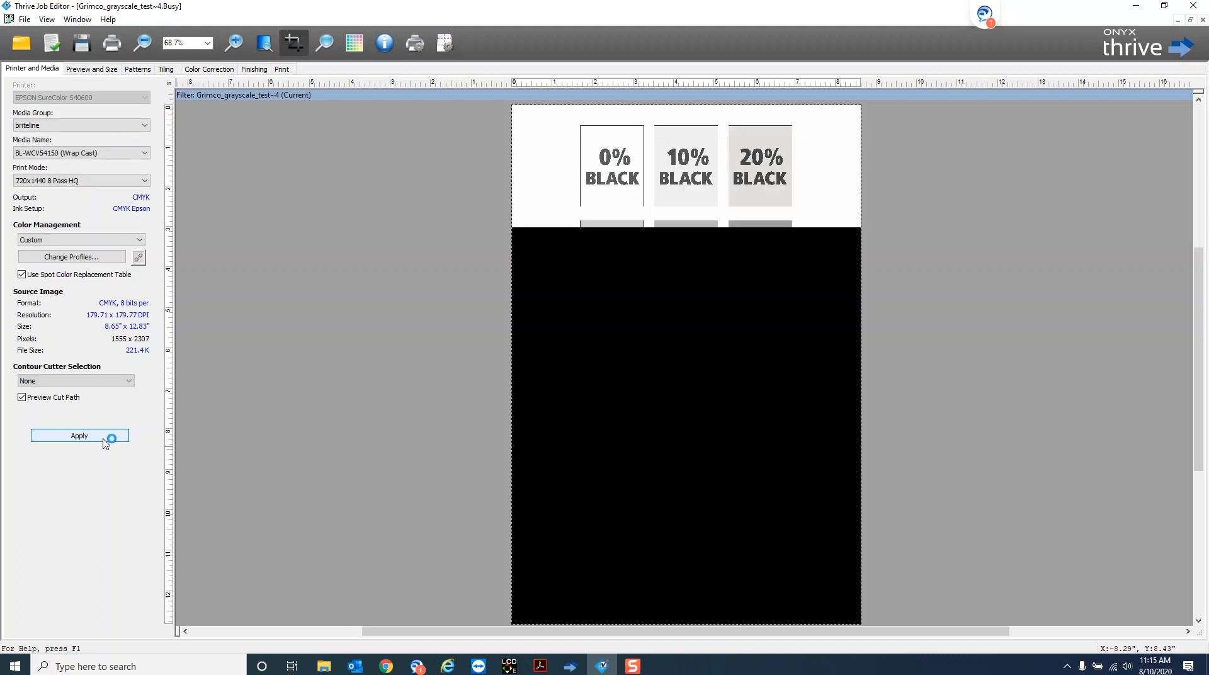
left_click(79, 436)
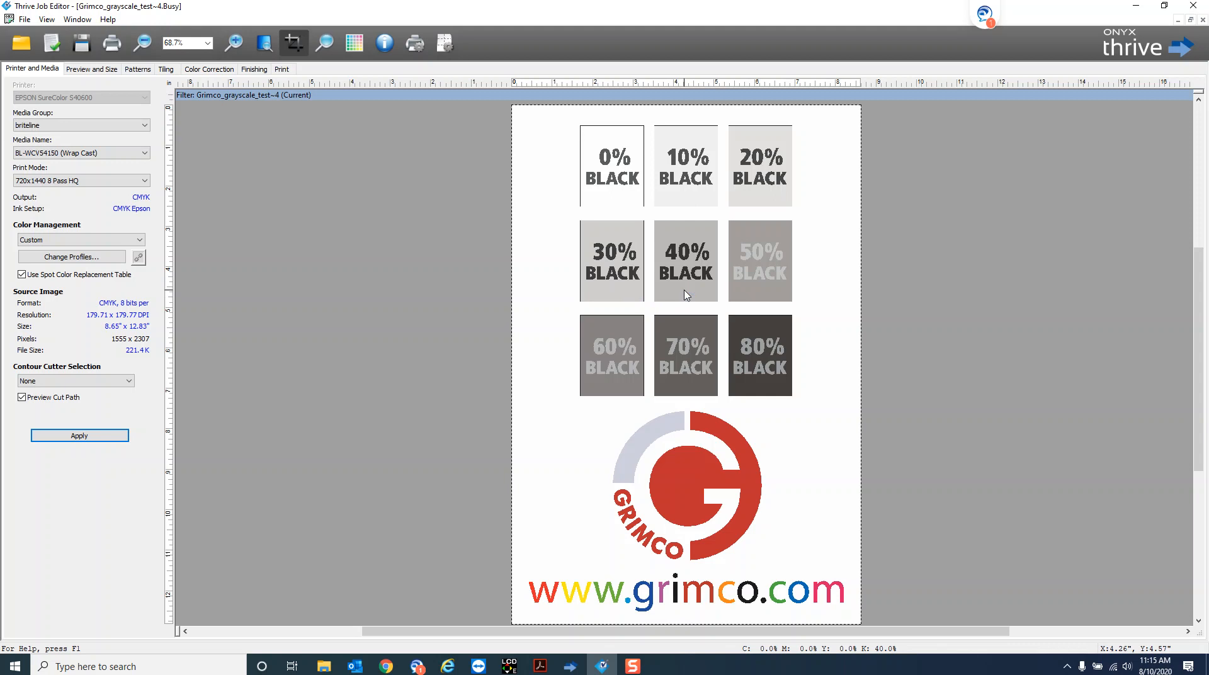
mouse_move(746, 312)
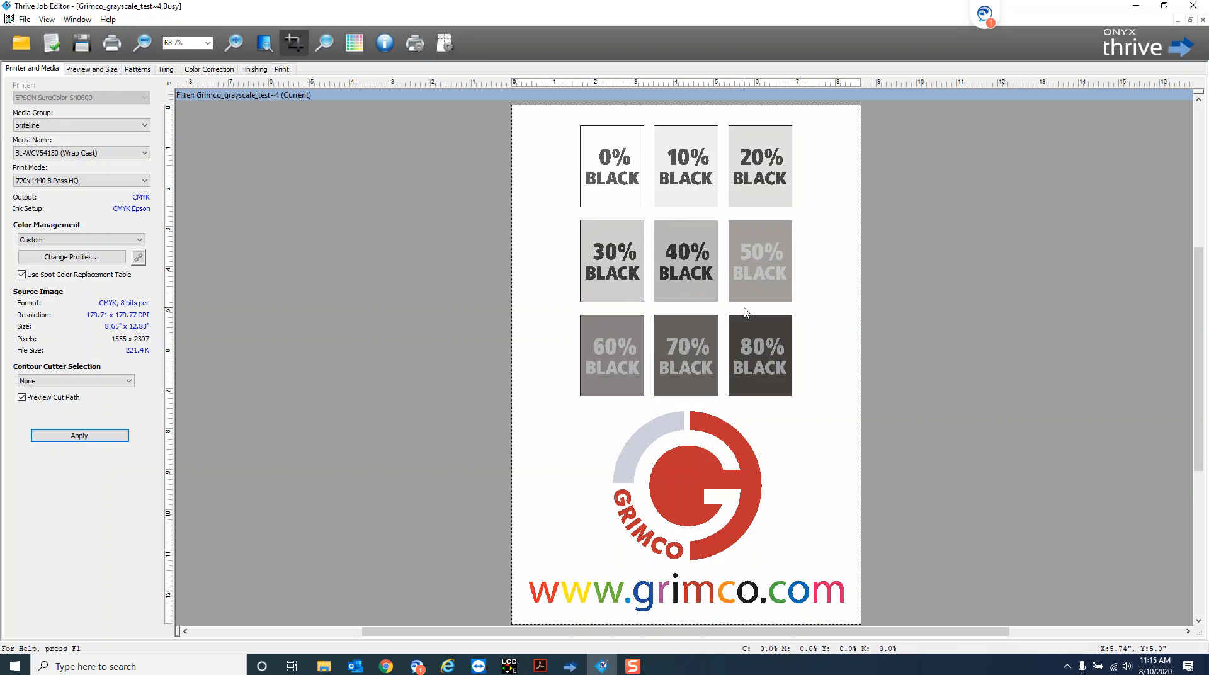
mouse_move(626, 344)
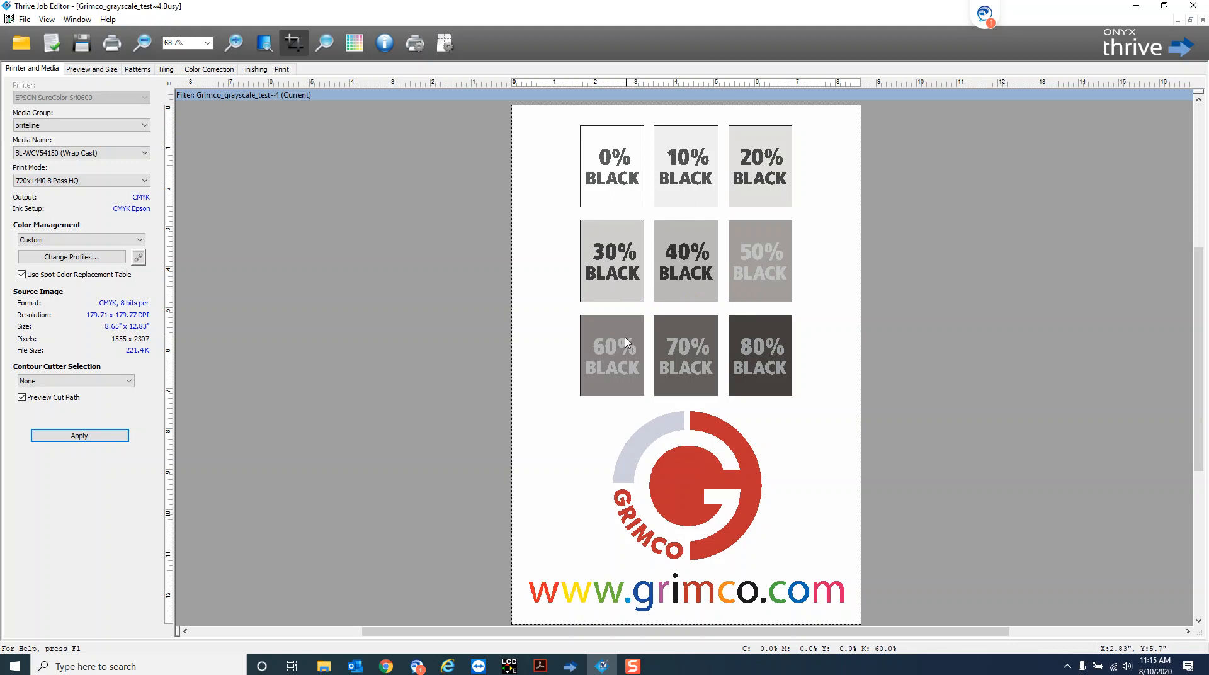
mouse_move(670, 387)
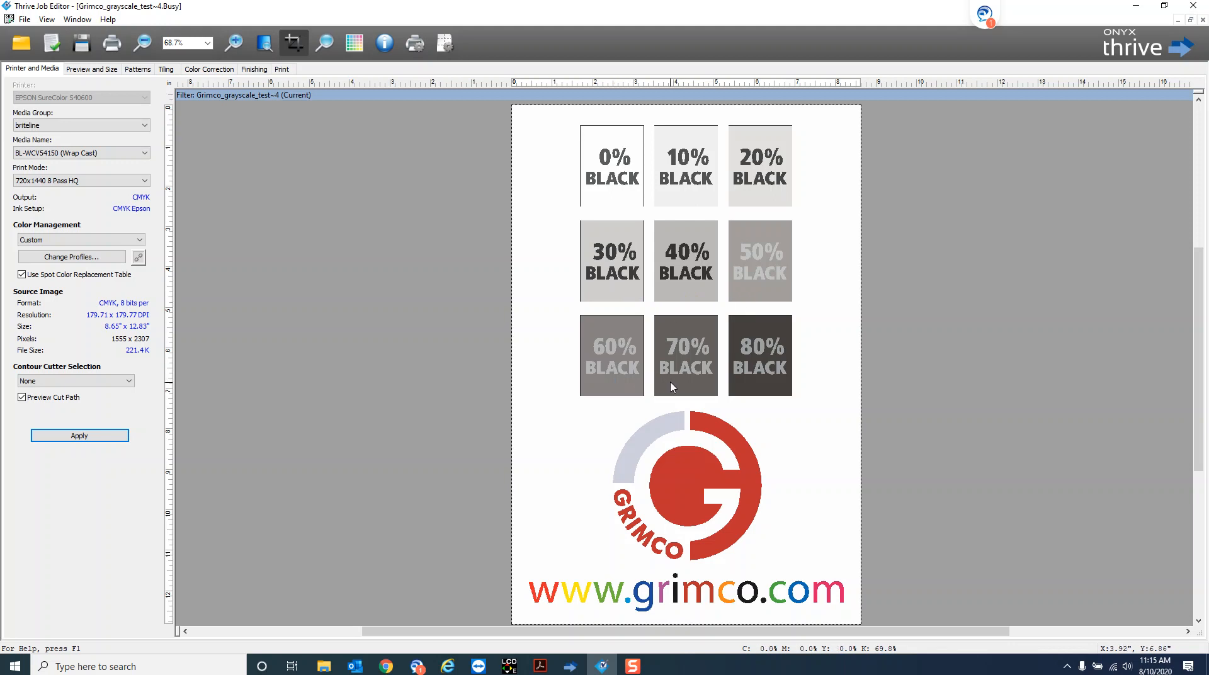
mouse_move(681, 391)
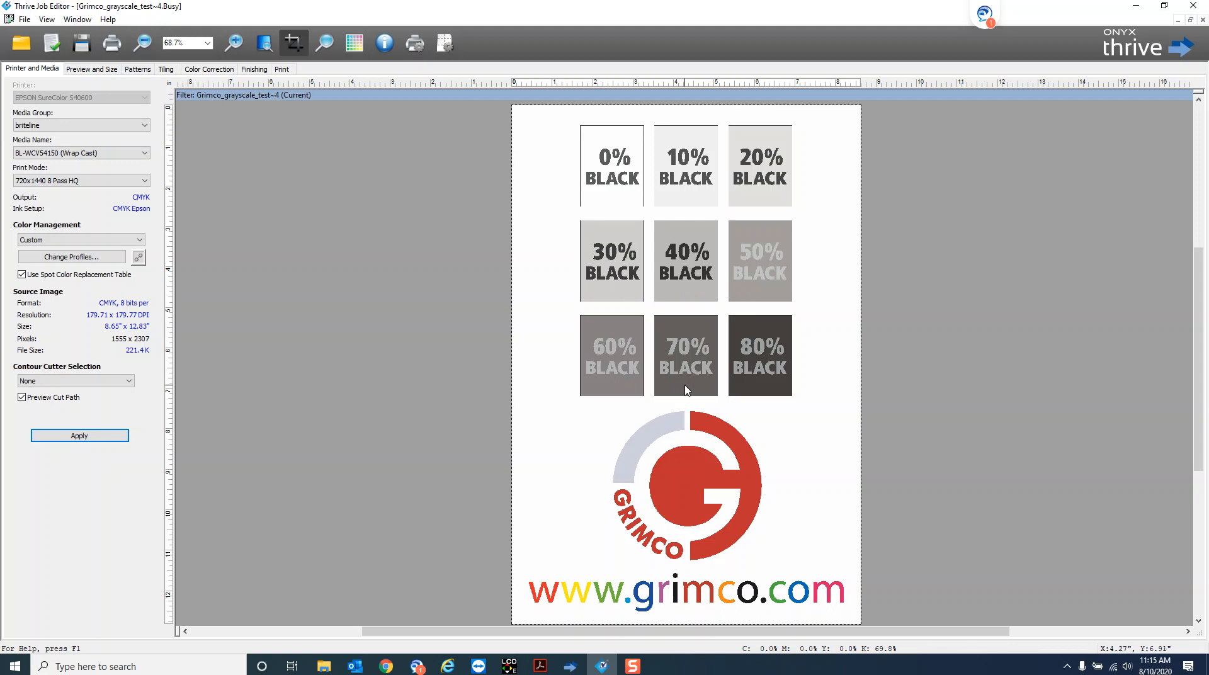
mouse_move(793, 201)
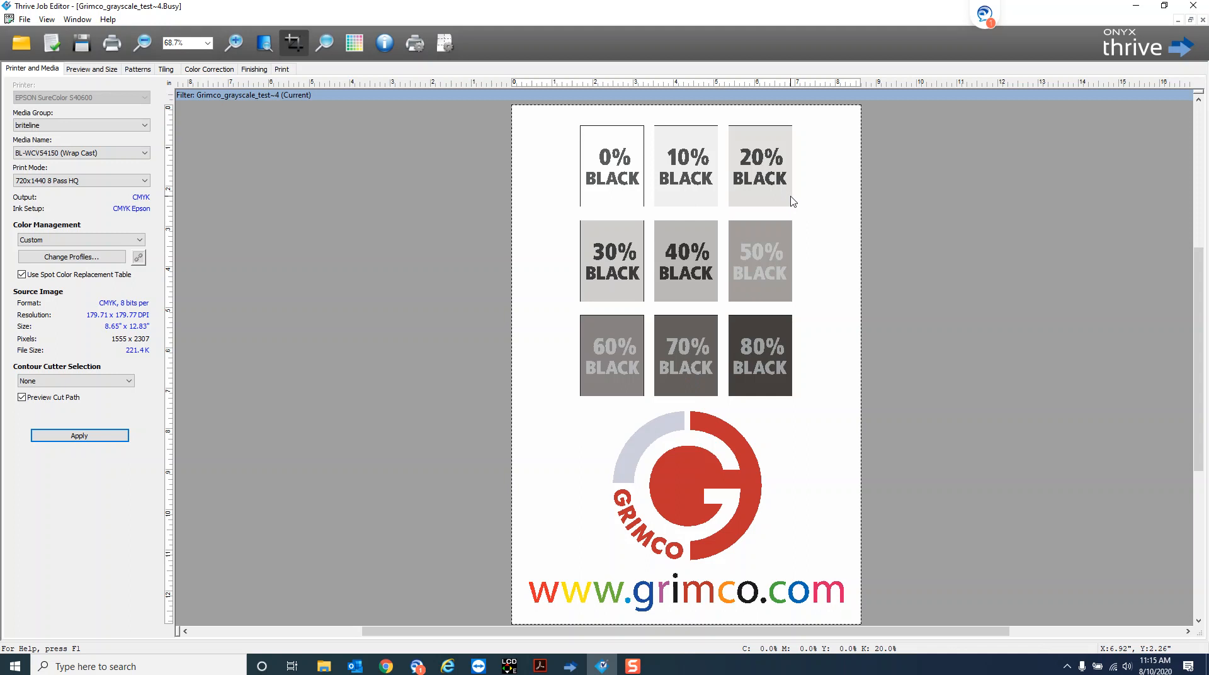
mouse_move(616, 299)
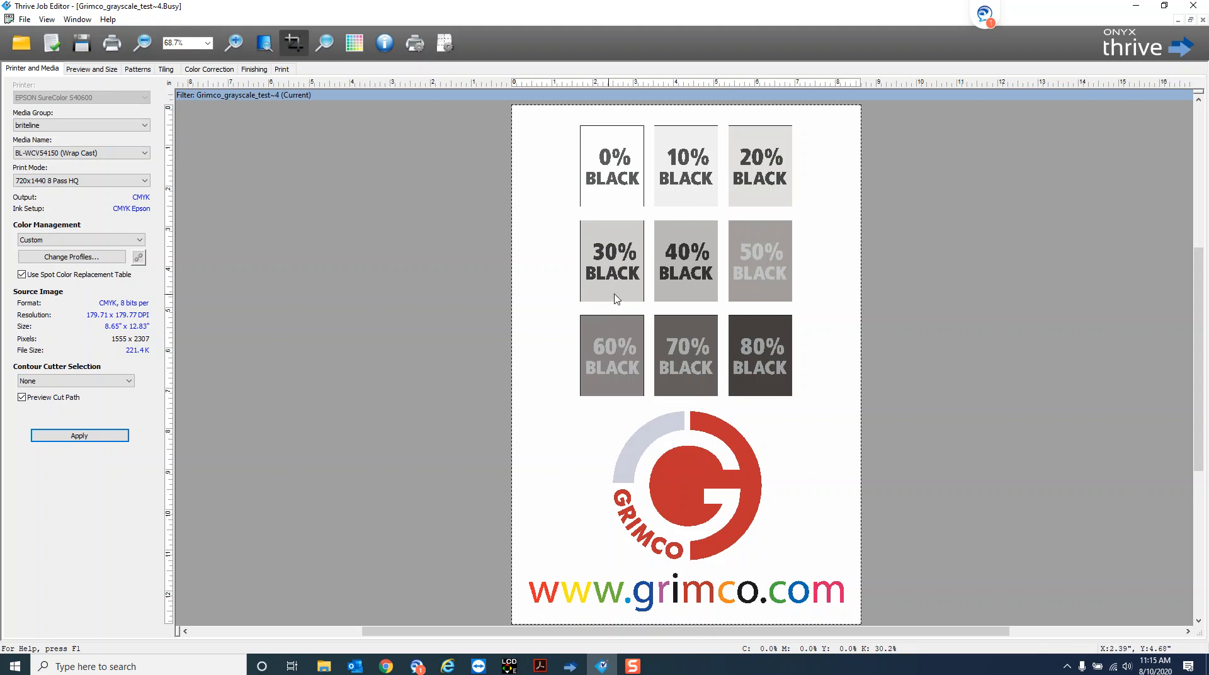
mouse_move(621, 301)
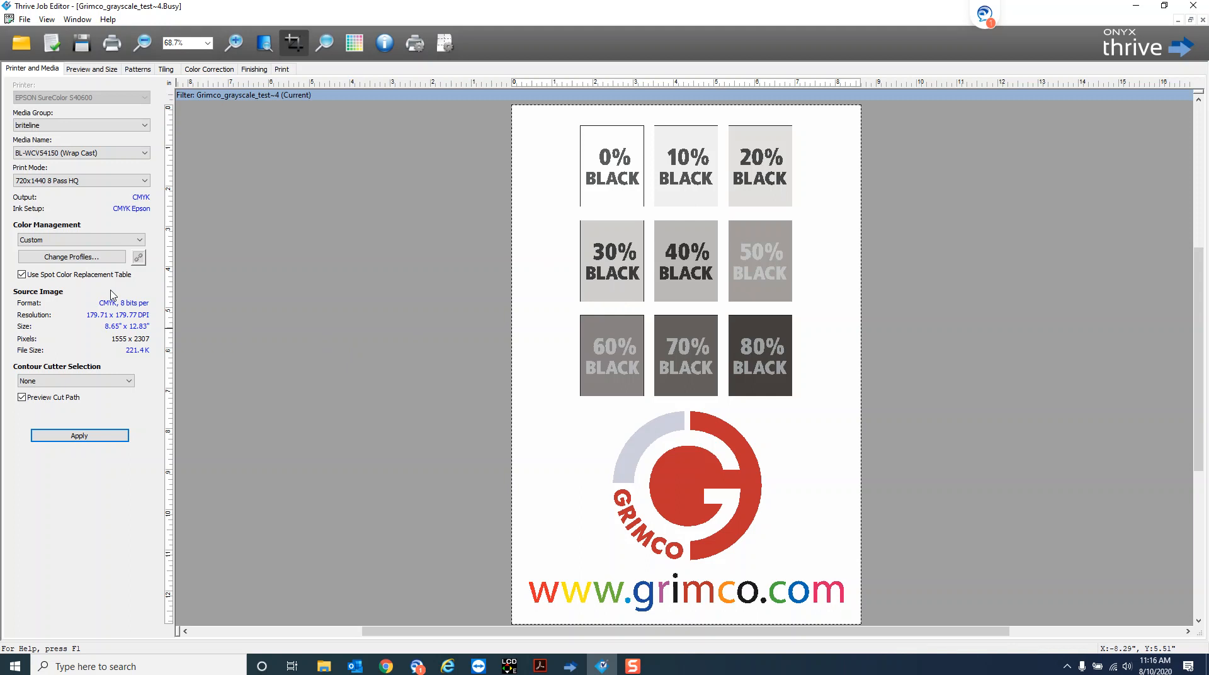
Review the RGB image profile's pure hues, White and Black/Gray kept, in ICC Profile Setup
left_click(71, 256)
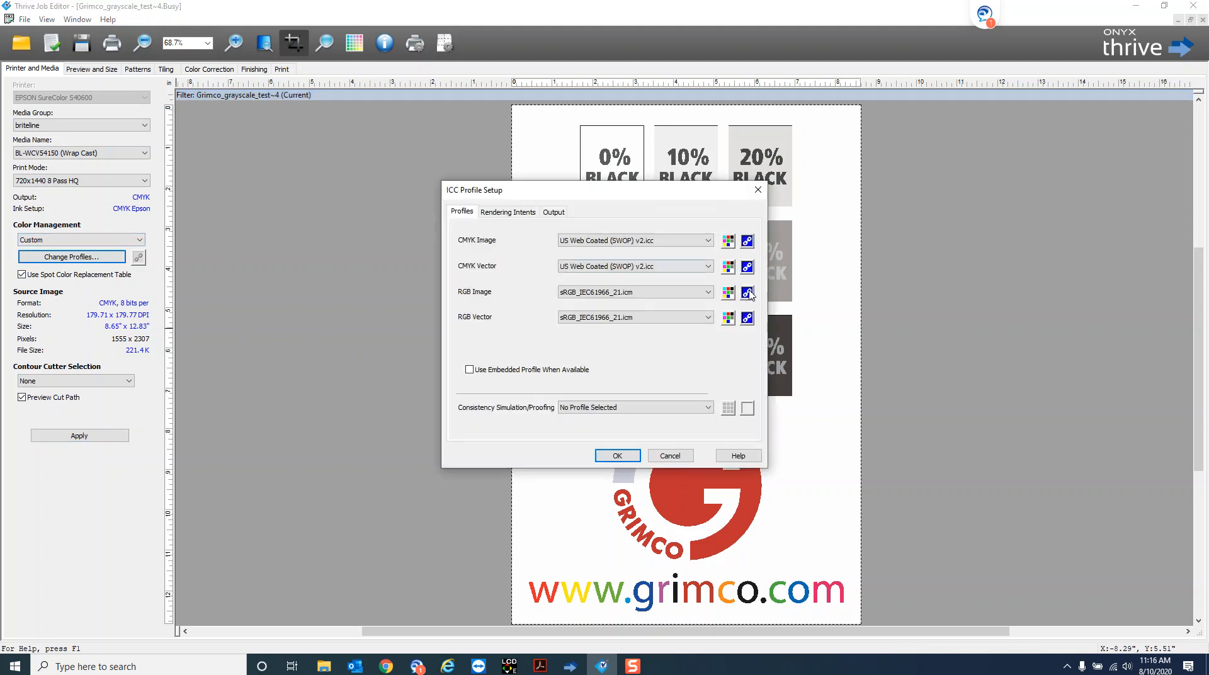
left_click(746, 293)
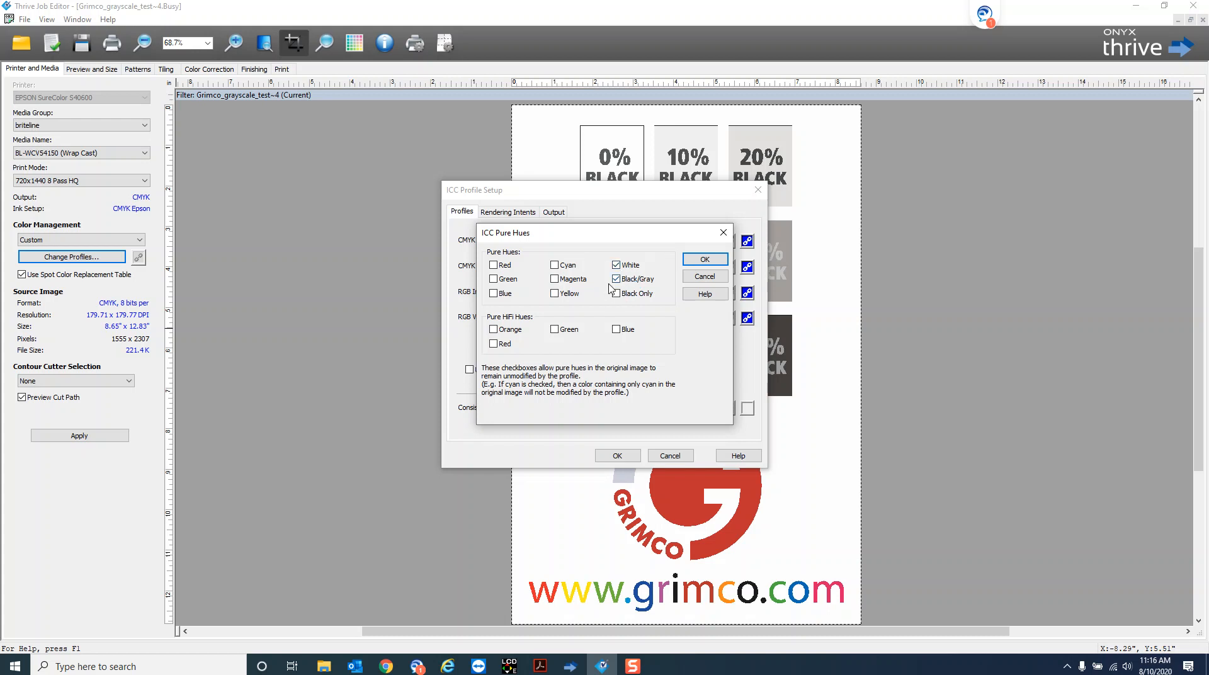
mouse_move(609, 292)
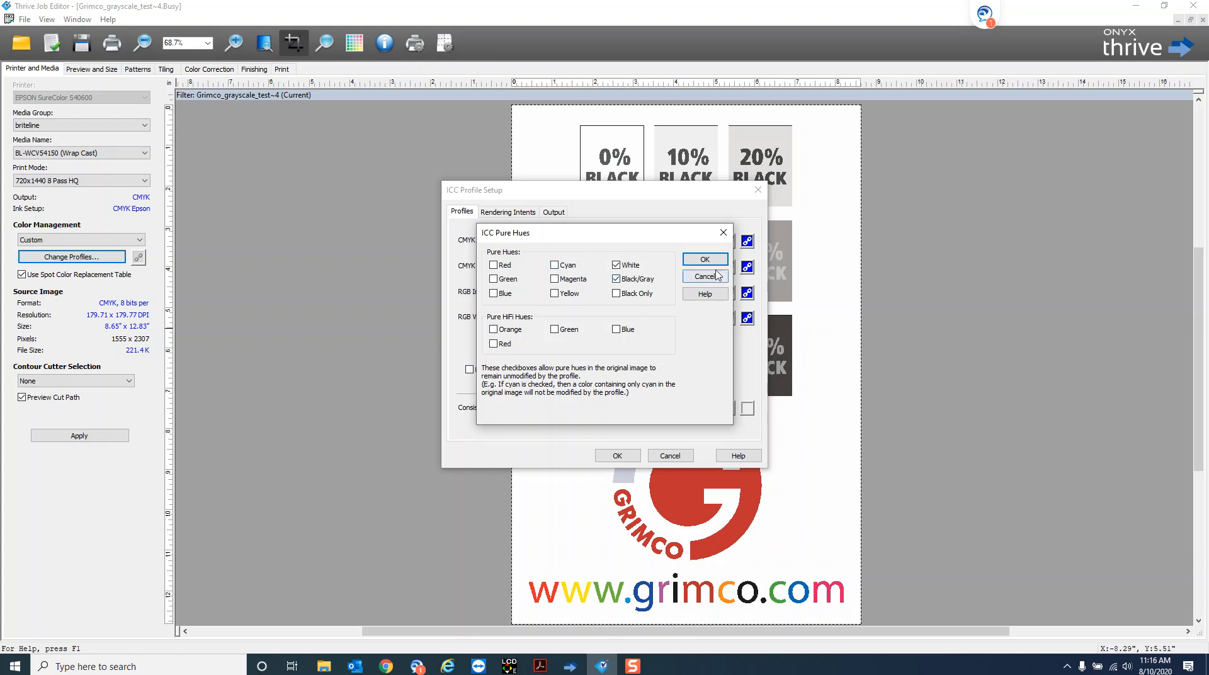
left_click(703, 276)
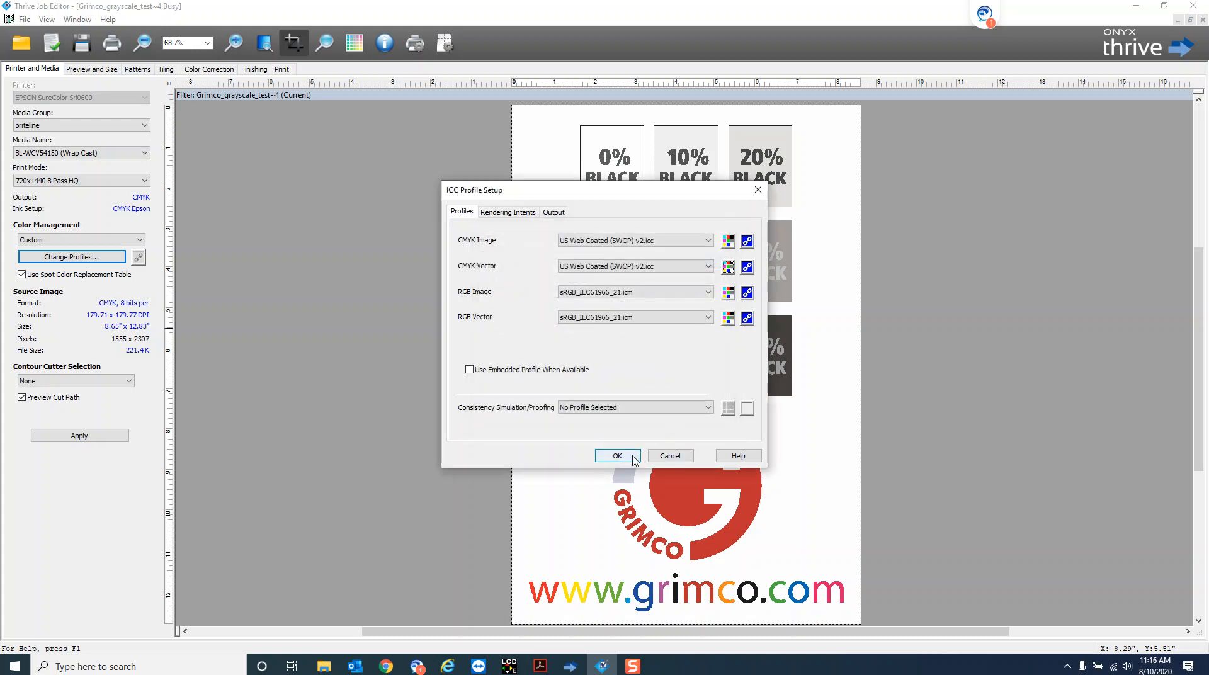
Close ICC Profile Setup, dismiss the busy-job warning, and close the grayscale test job
left_click(616, 455)
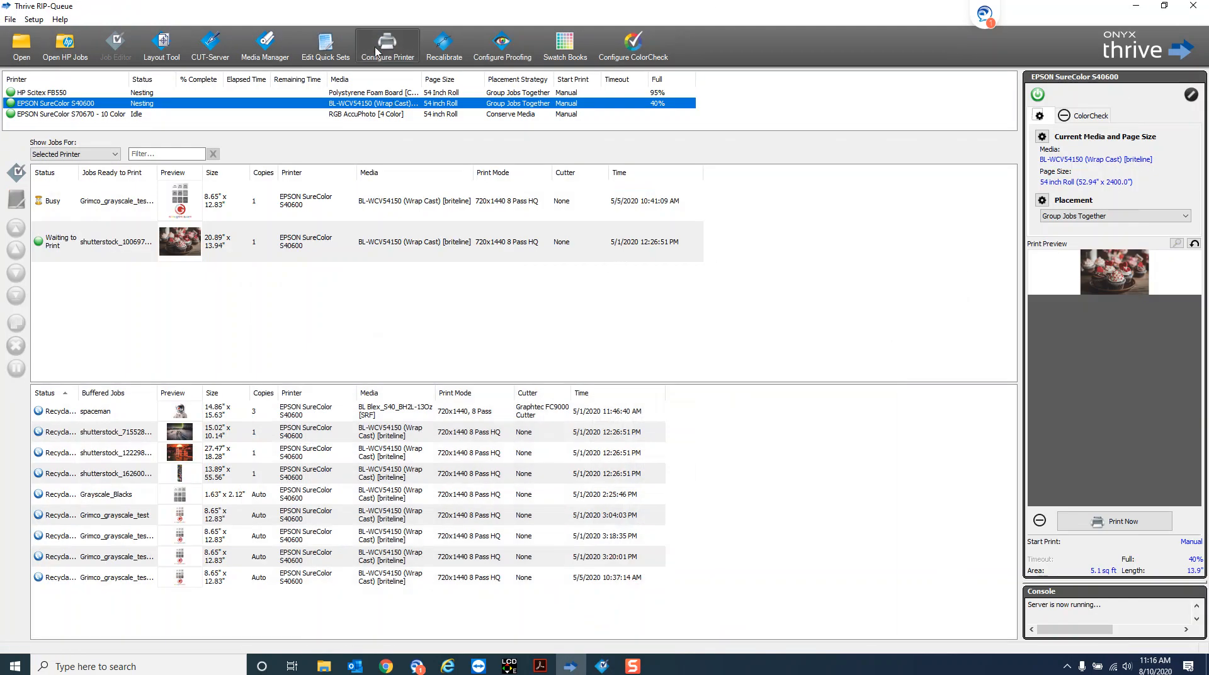
left_click(387, 45)
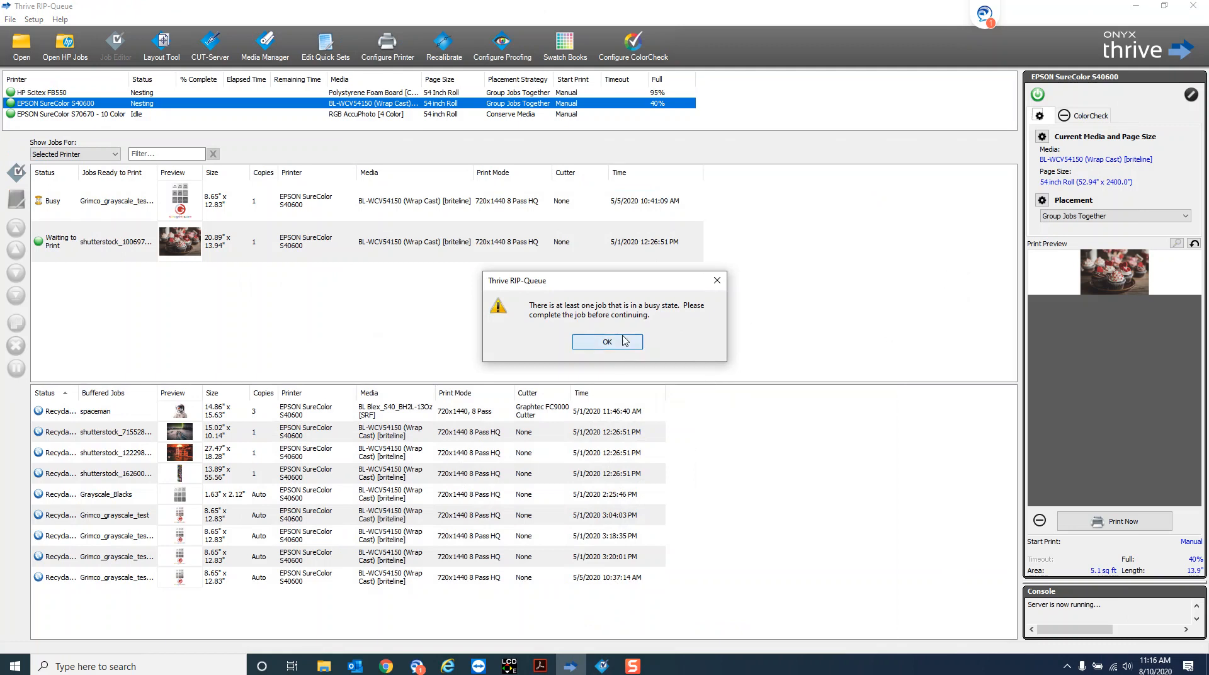
left_click(607, 342)
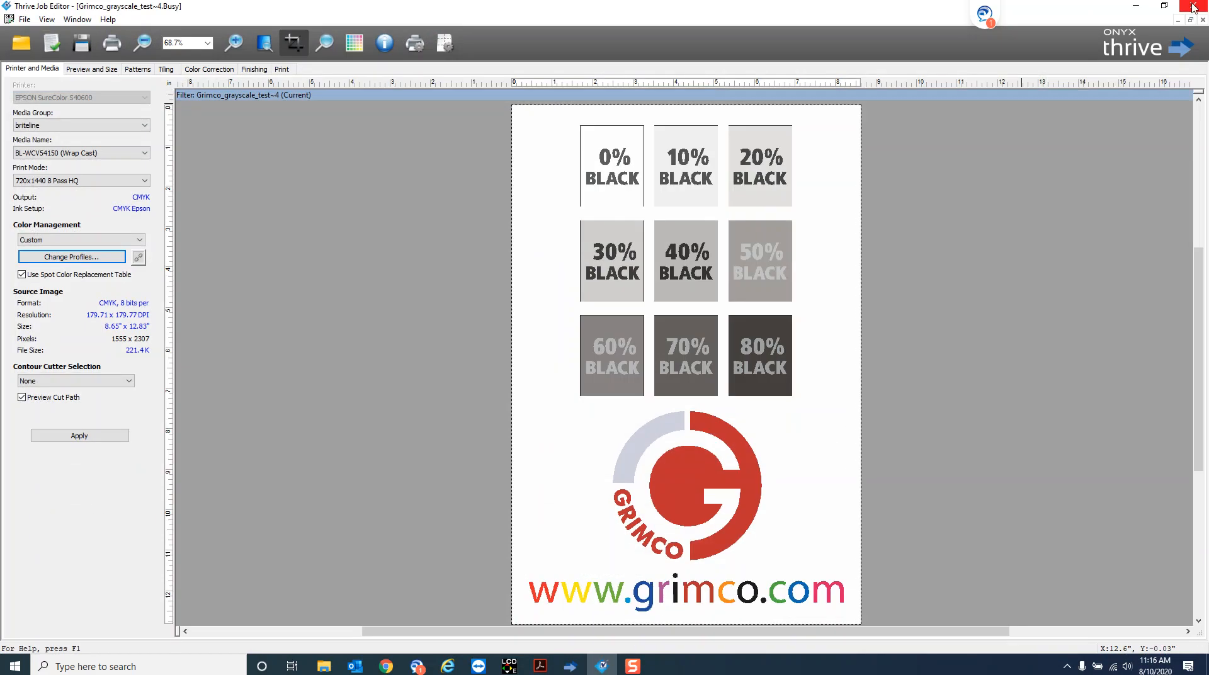
left_click(1197, 6)
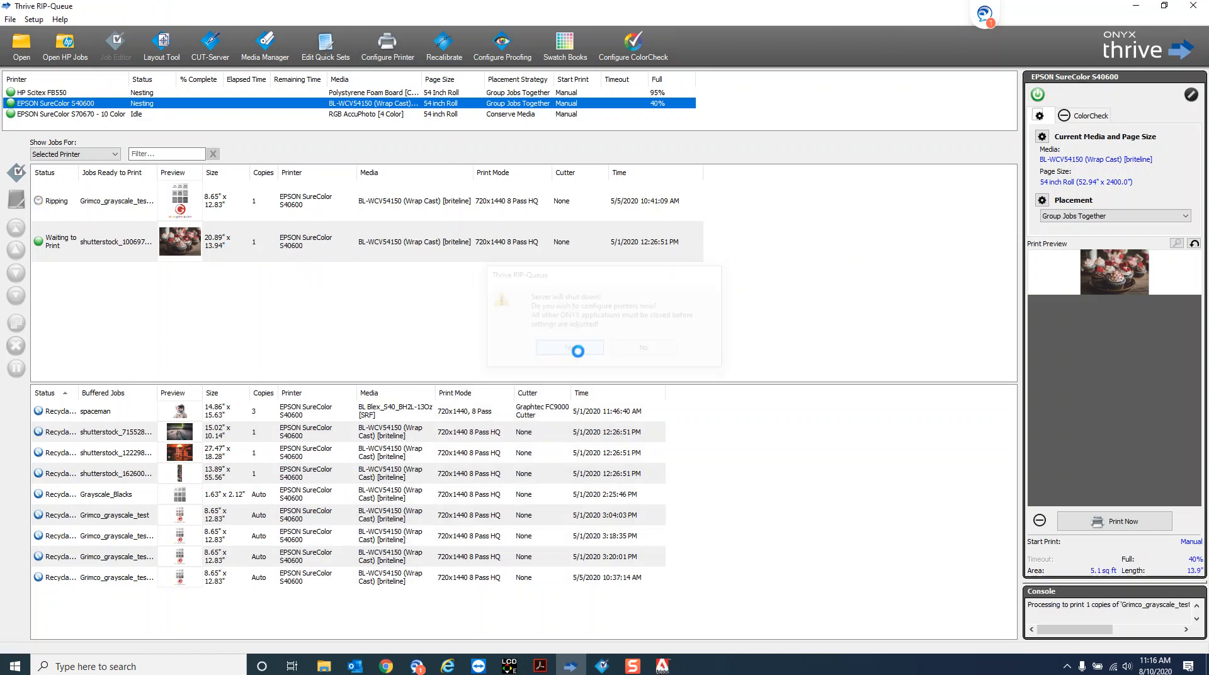
Agree to configure printers and start a new quick set named 'Pure Grays'
left_click(569, 347)
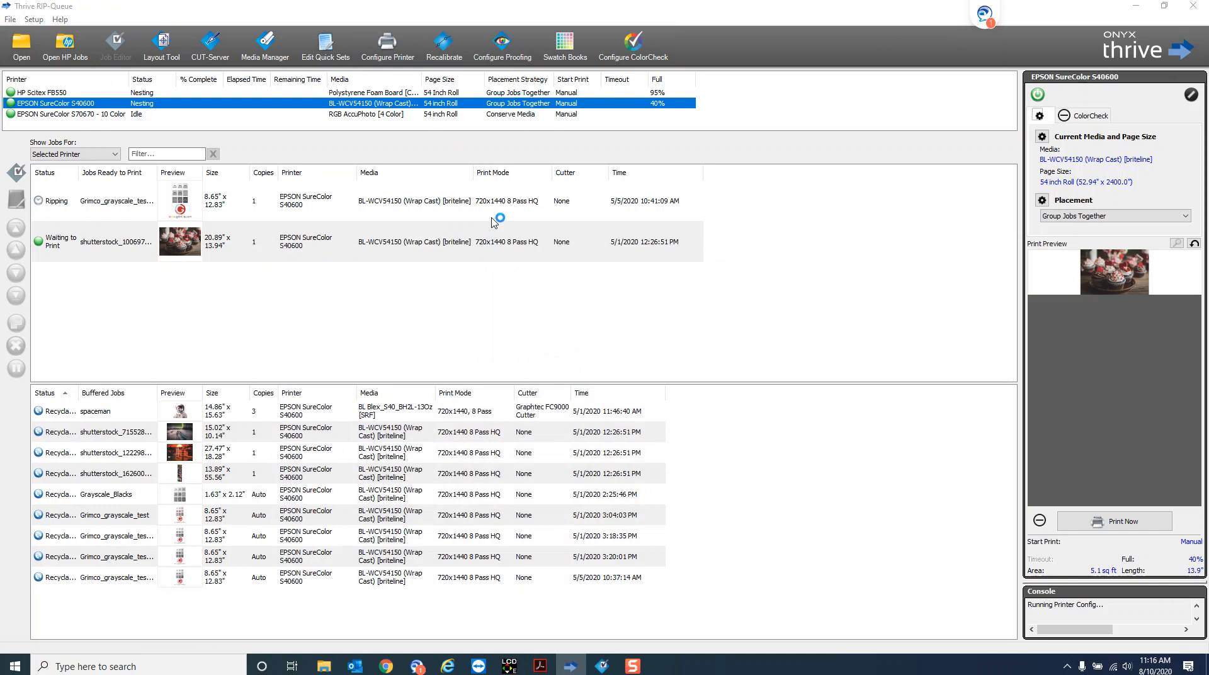
left_click(387, 40)
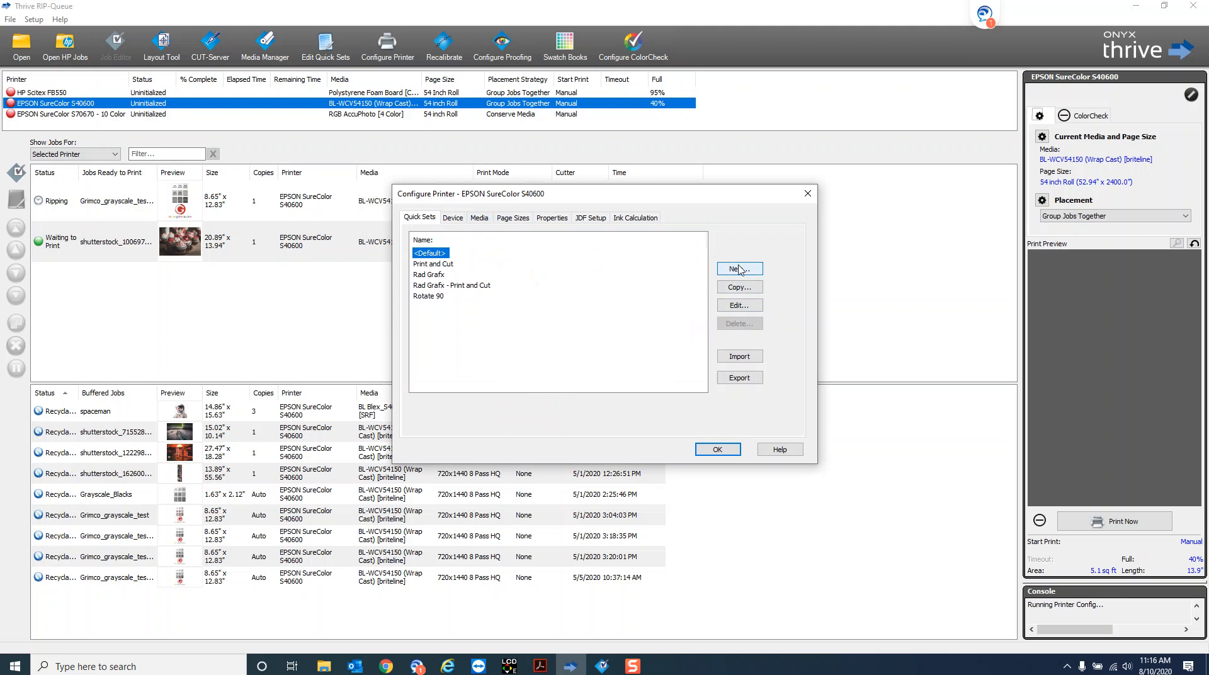
left_click(738, 268)
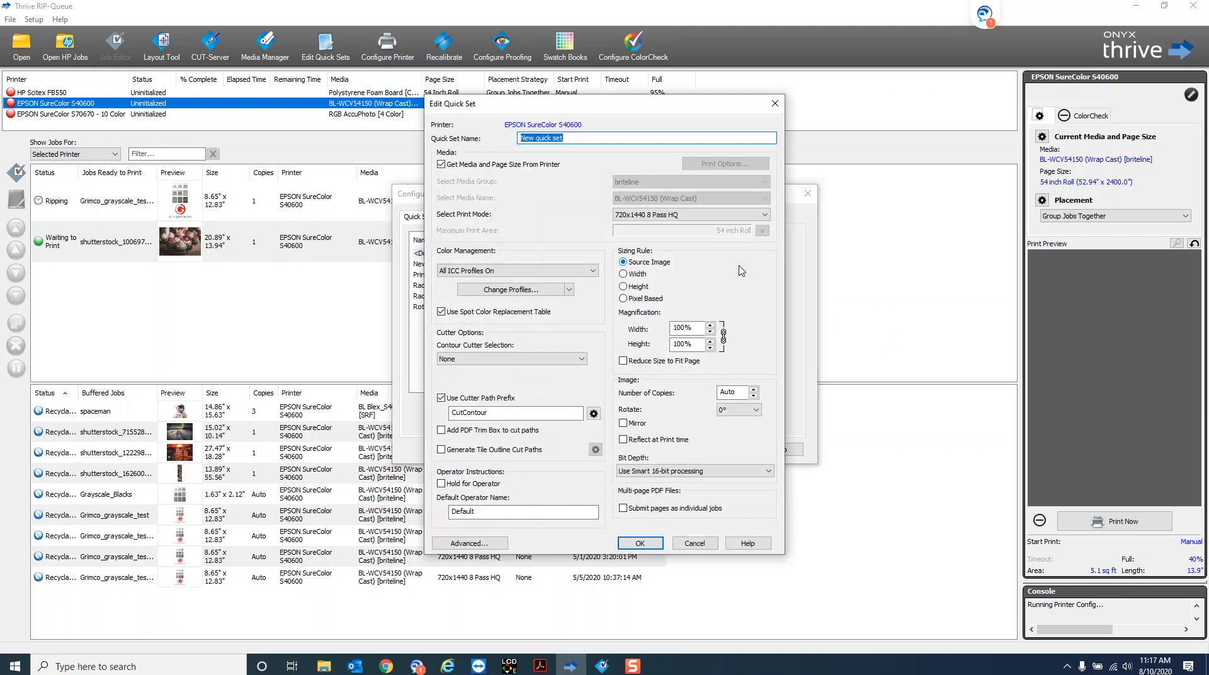
type("Pure")
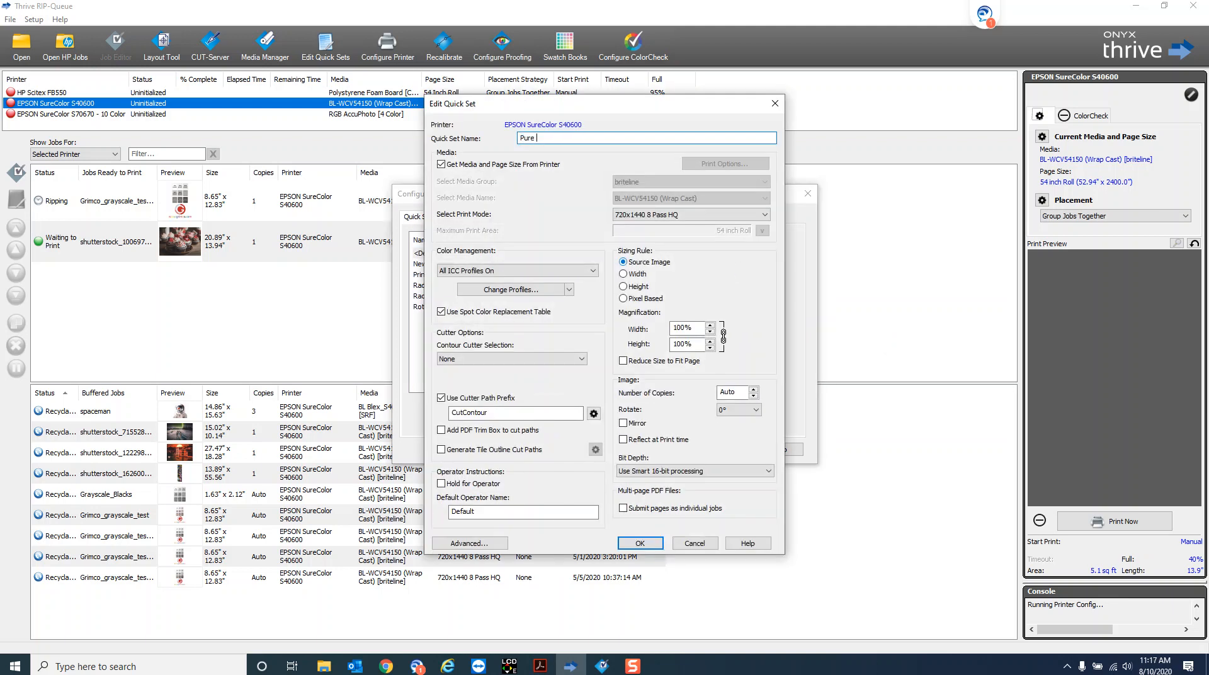
type("Grays")
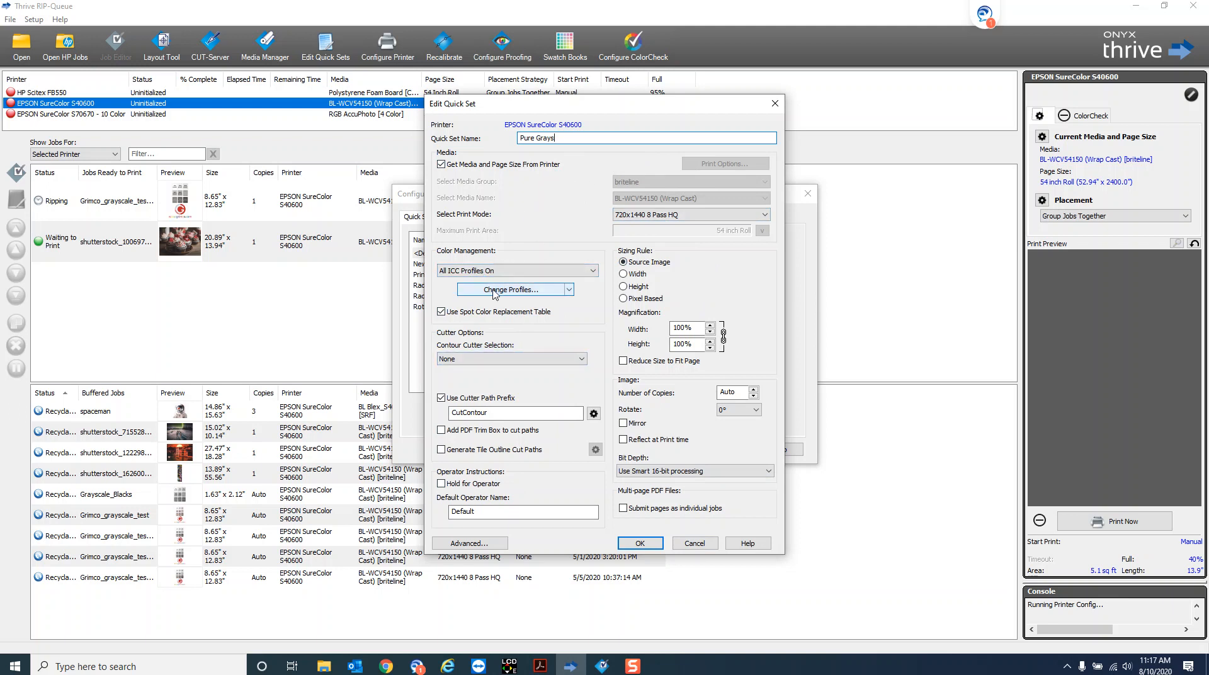
Adjust the CMYK image profile's pure hues and accept the ICC profile setup
left_click(499, 289)
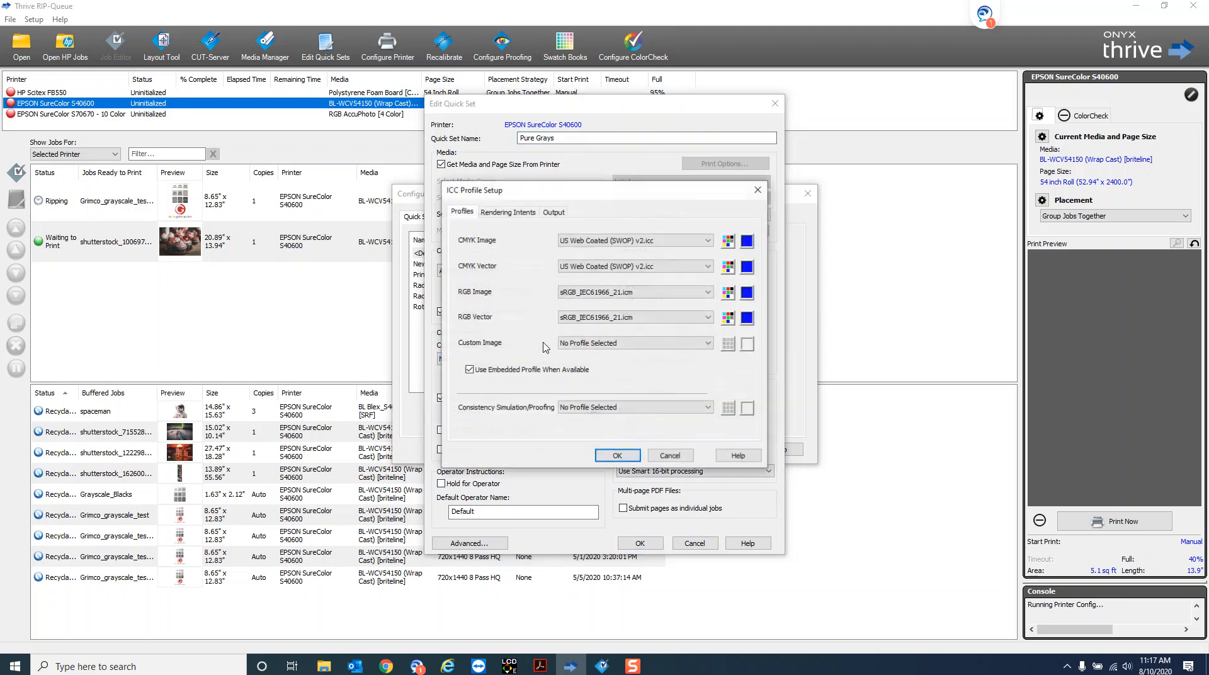
mouse_move(728, 241)
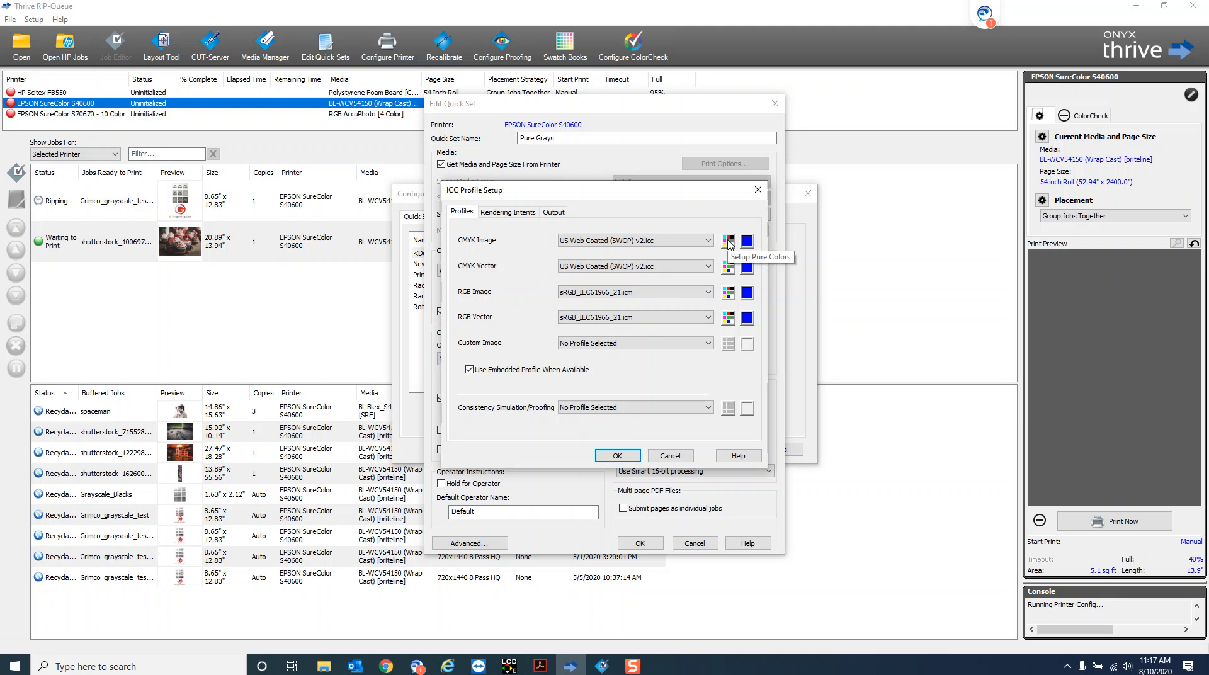
left_click(728, 240)
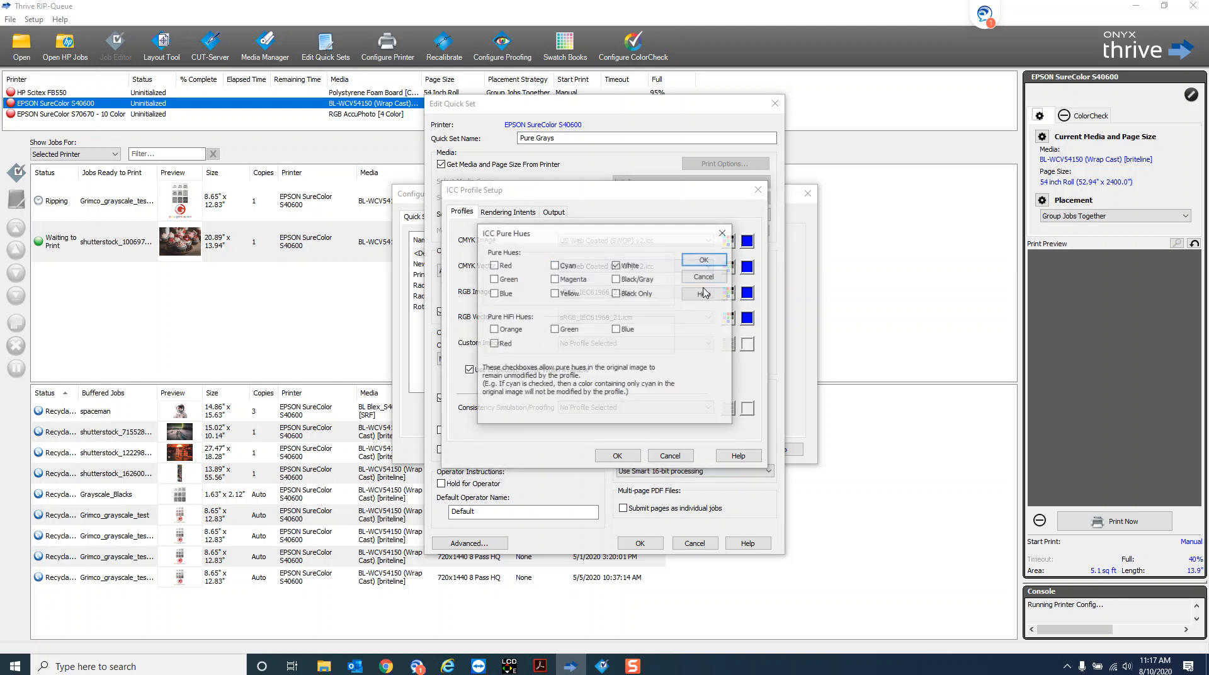
left_click(701, 260)
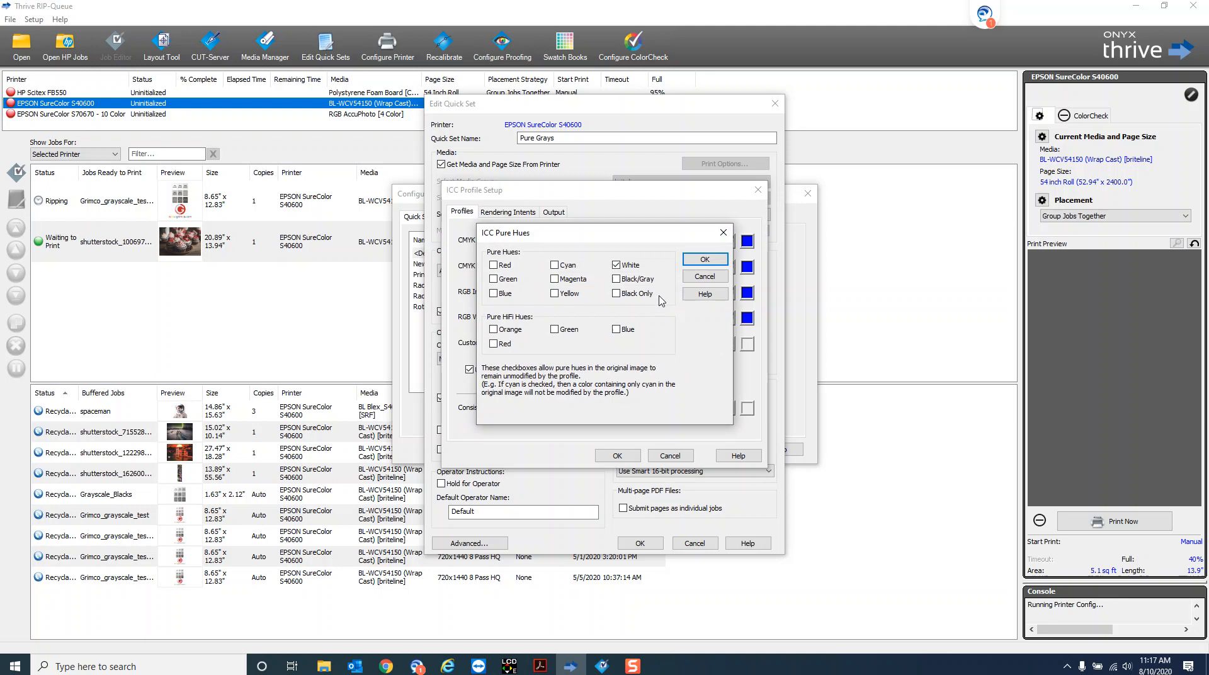
left_click(703, 258)
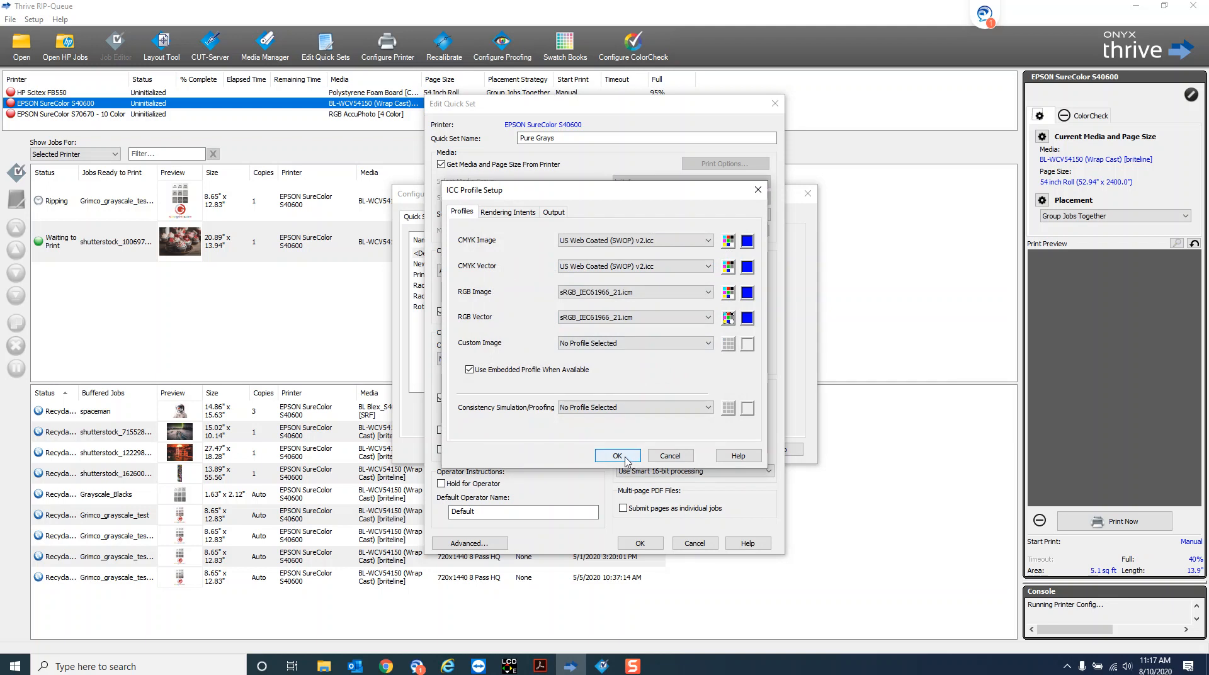
left_click(617, 456)
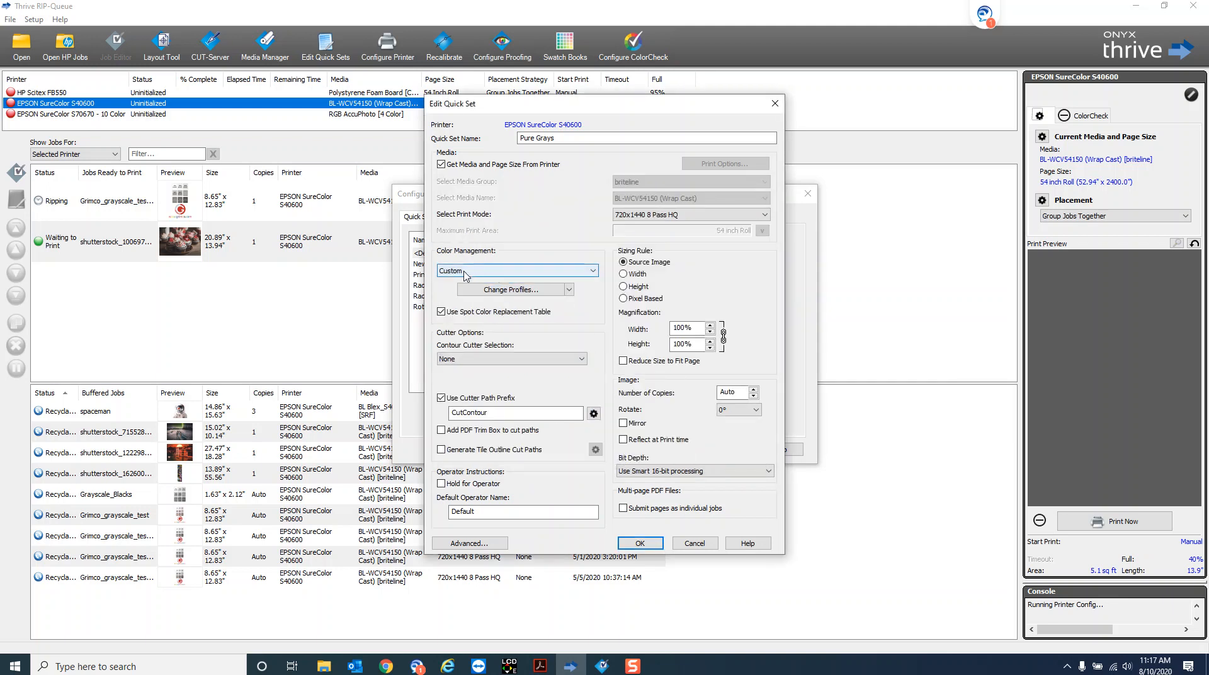
Save the custom colour setting as 'Pure Grays' and select it as color management
left_click(568, 289)
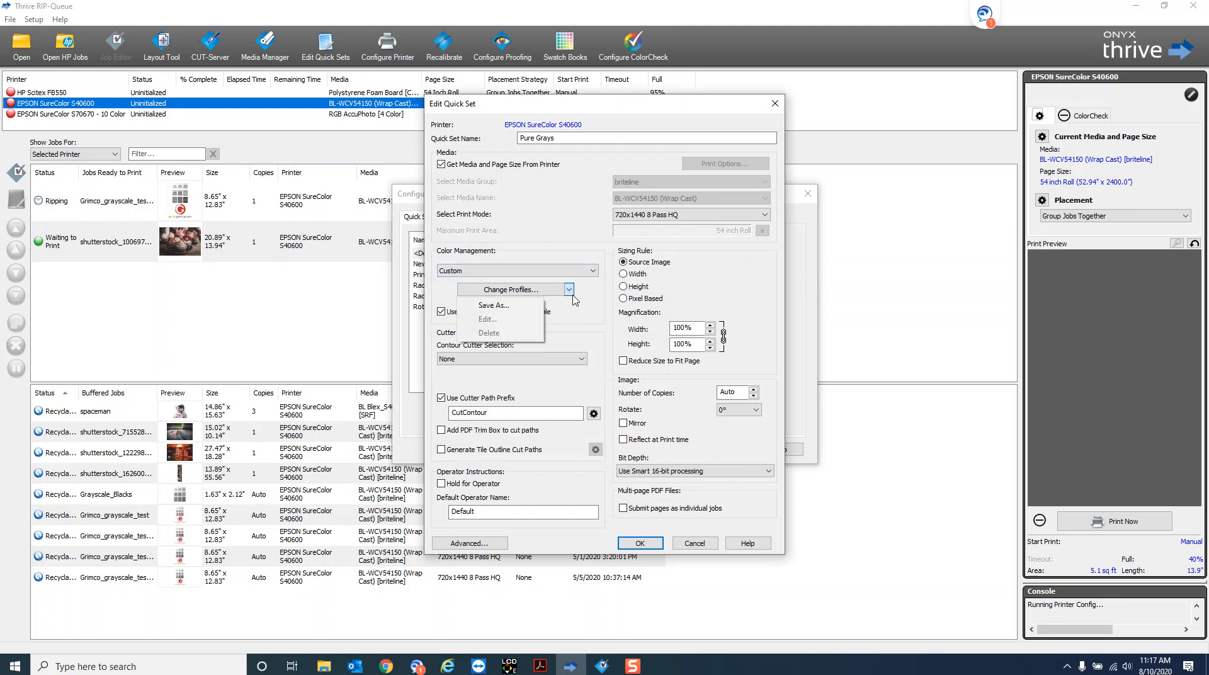
left_click(494, 305)
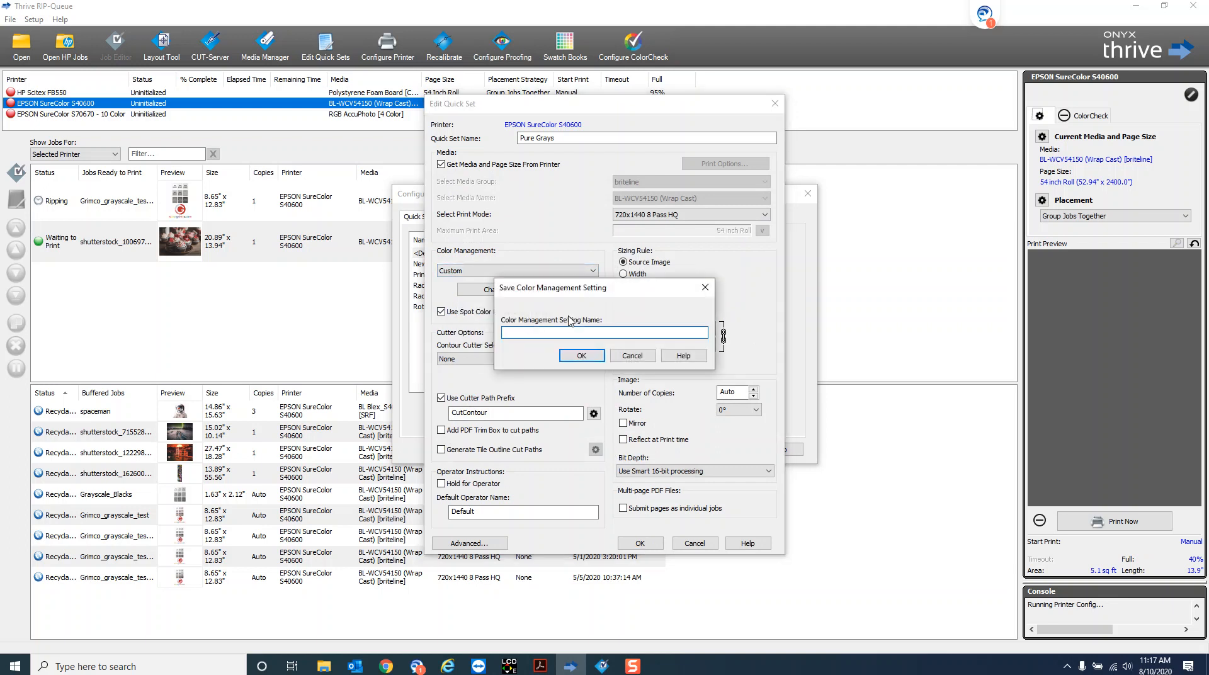
type("Pure Grays")
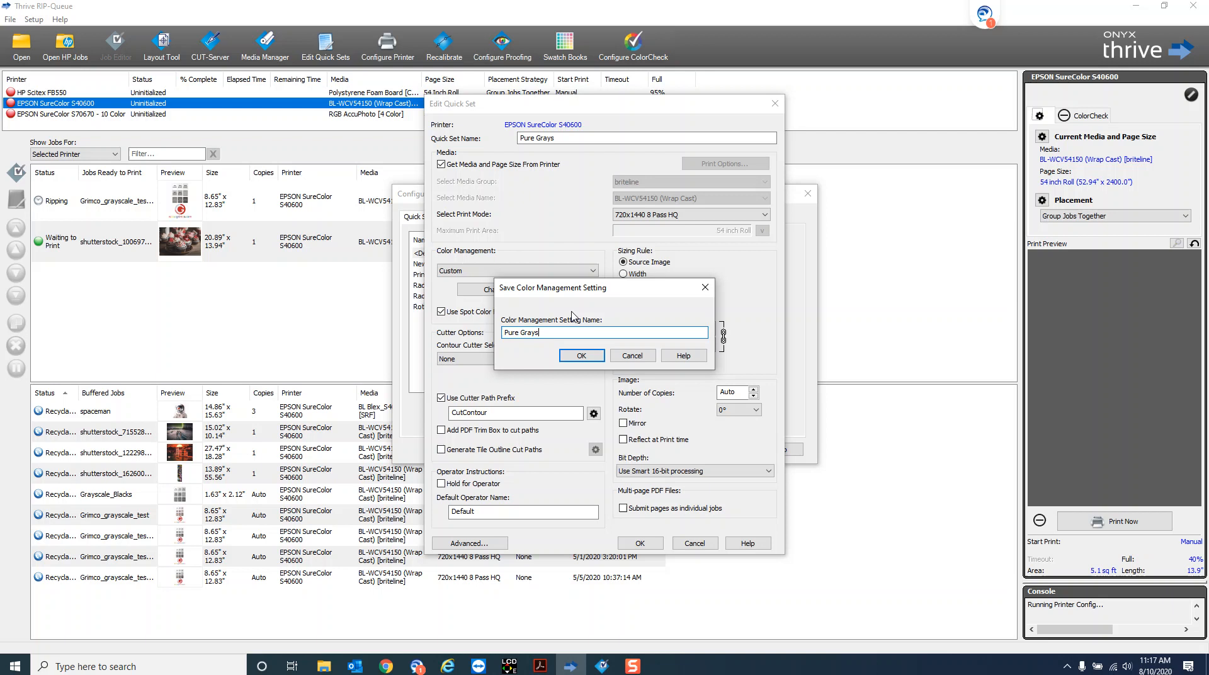
left_click(581, 356)
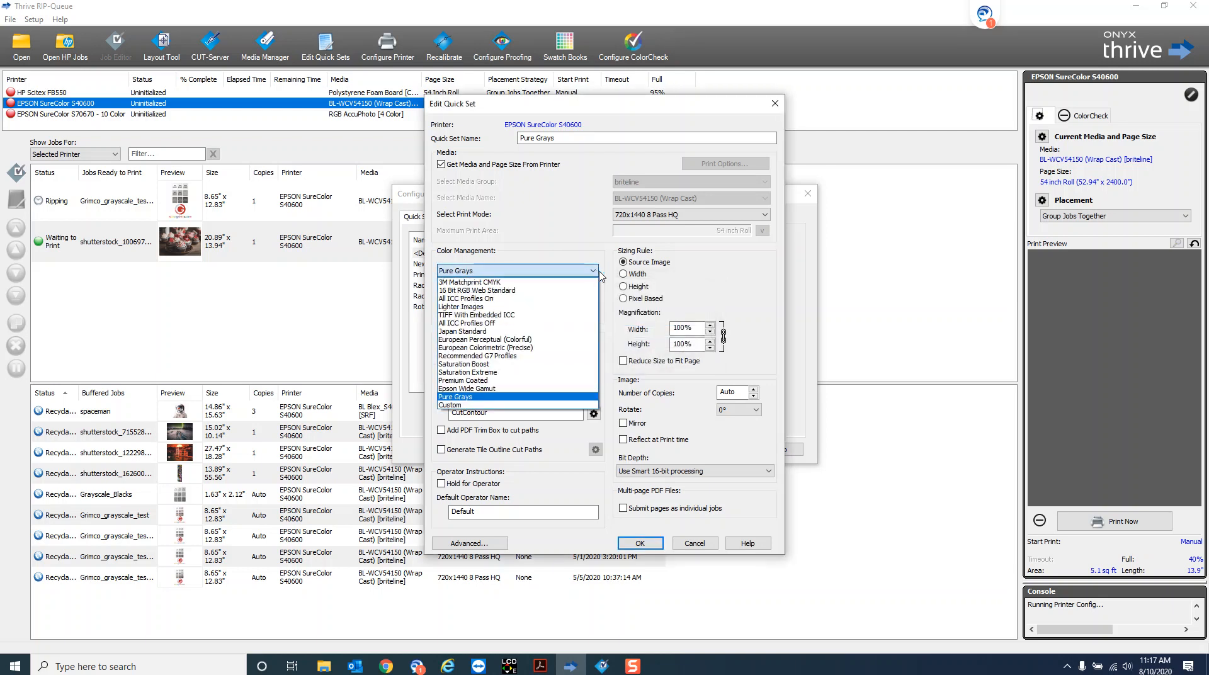
left_click(455, 397)
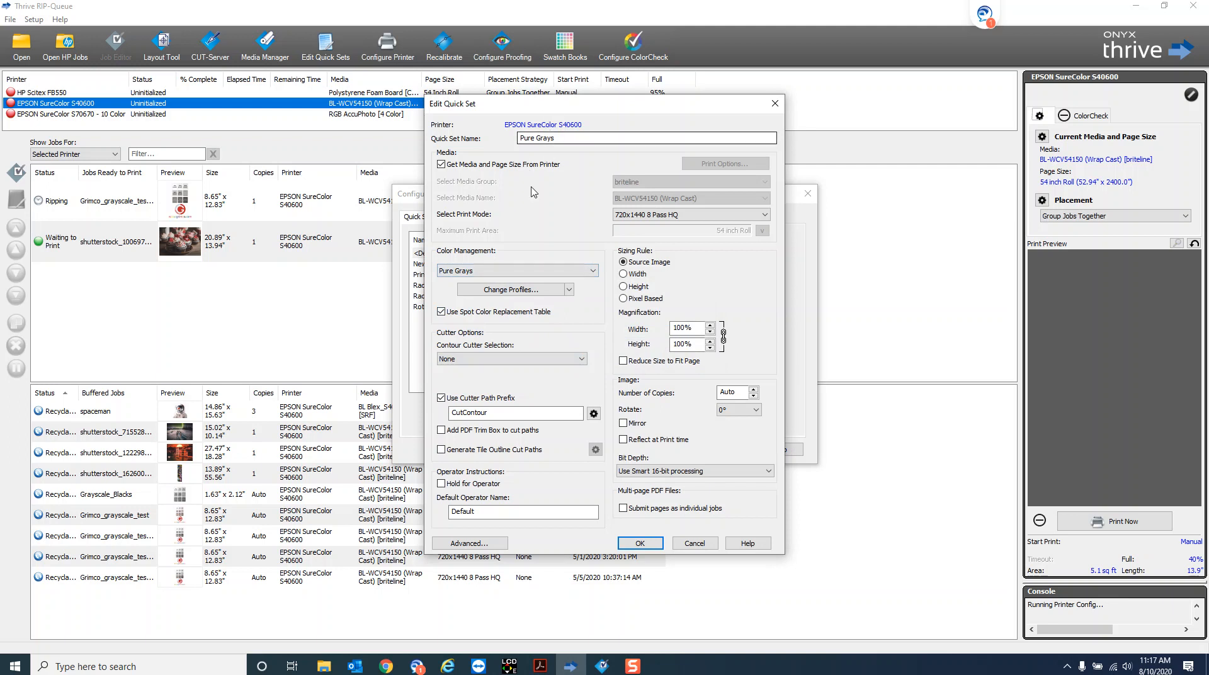
mouse_move(568, 162)
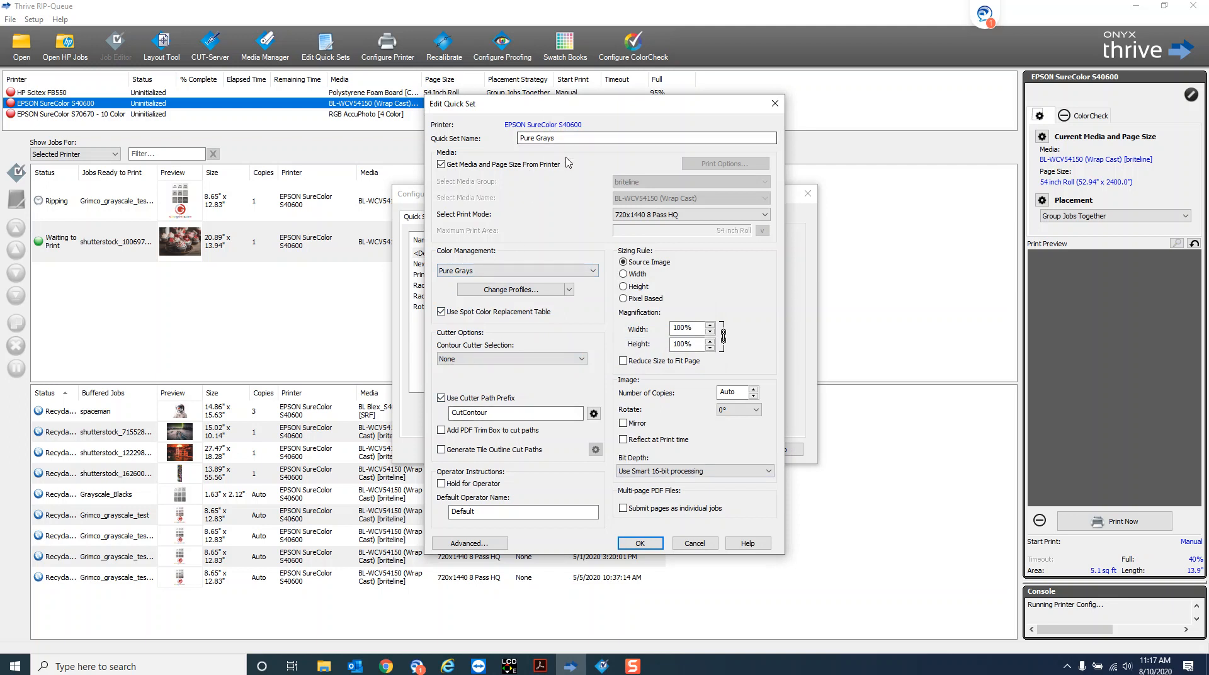
mouse_move(453, 282)
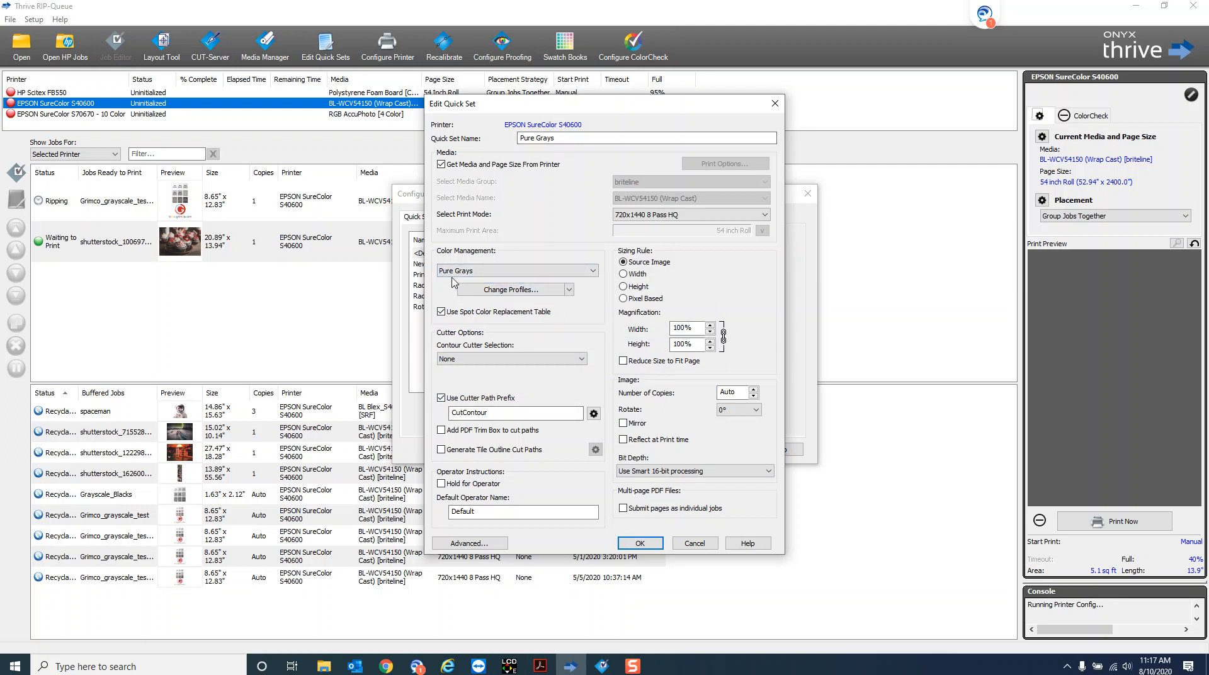
left_click(517, 271)
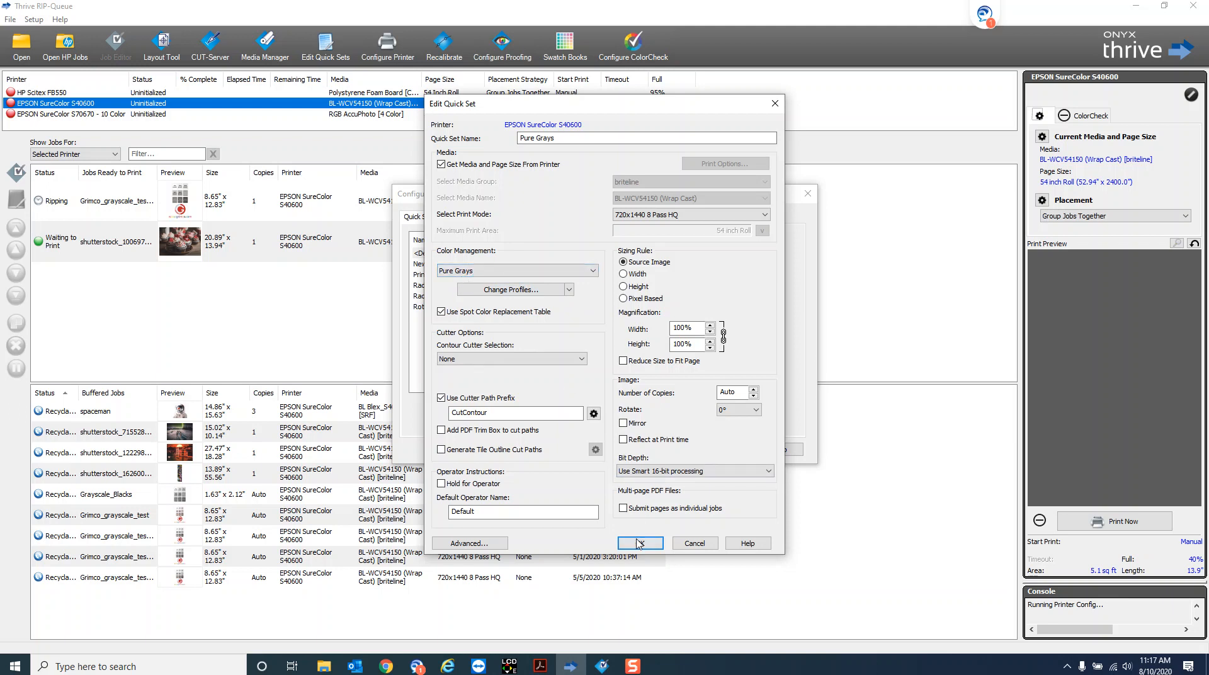
Save the Pure Grays quick set, finish printer configuration, and bring up the file-open dialog
left_click(638, 543)
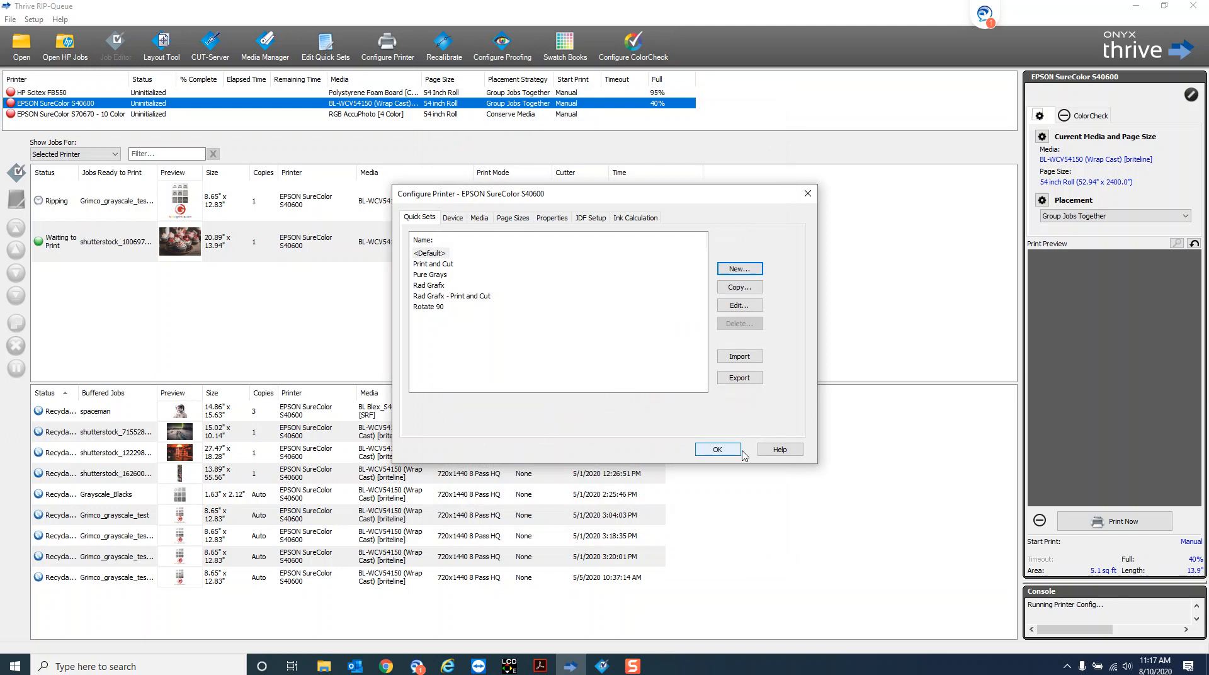
left_click(717, 449)
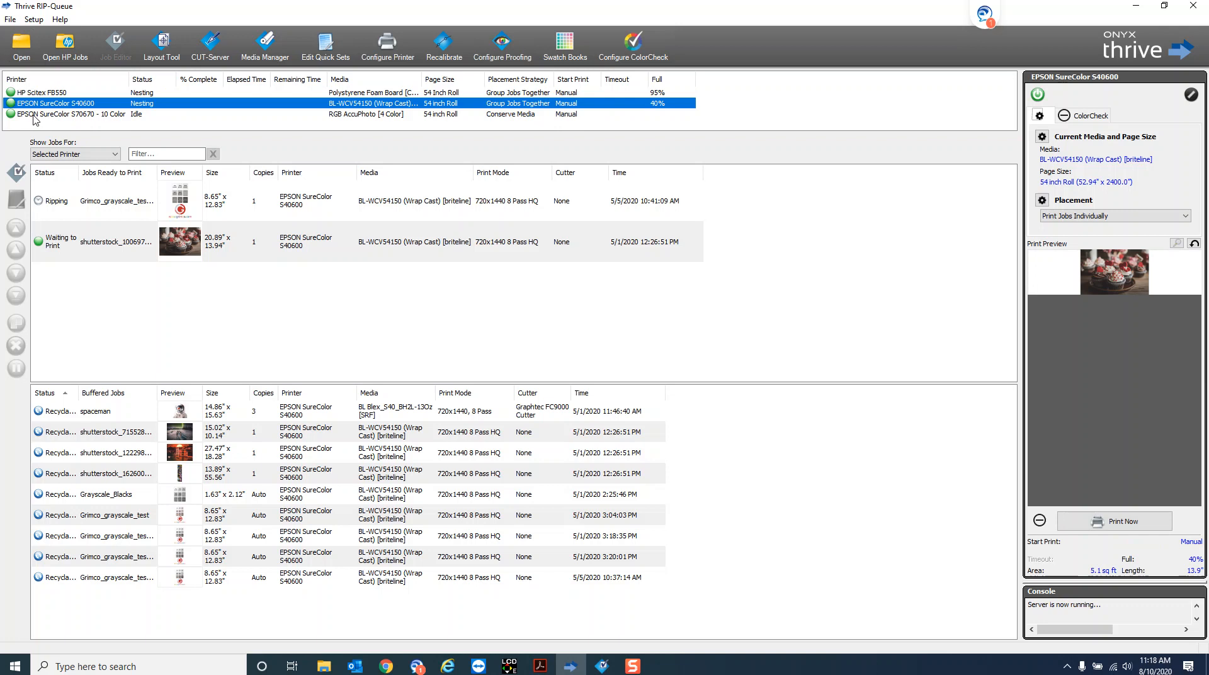
left_click(21, 45)
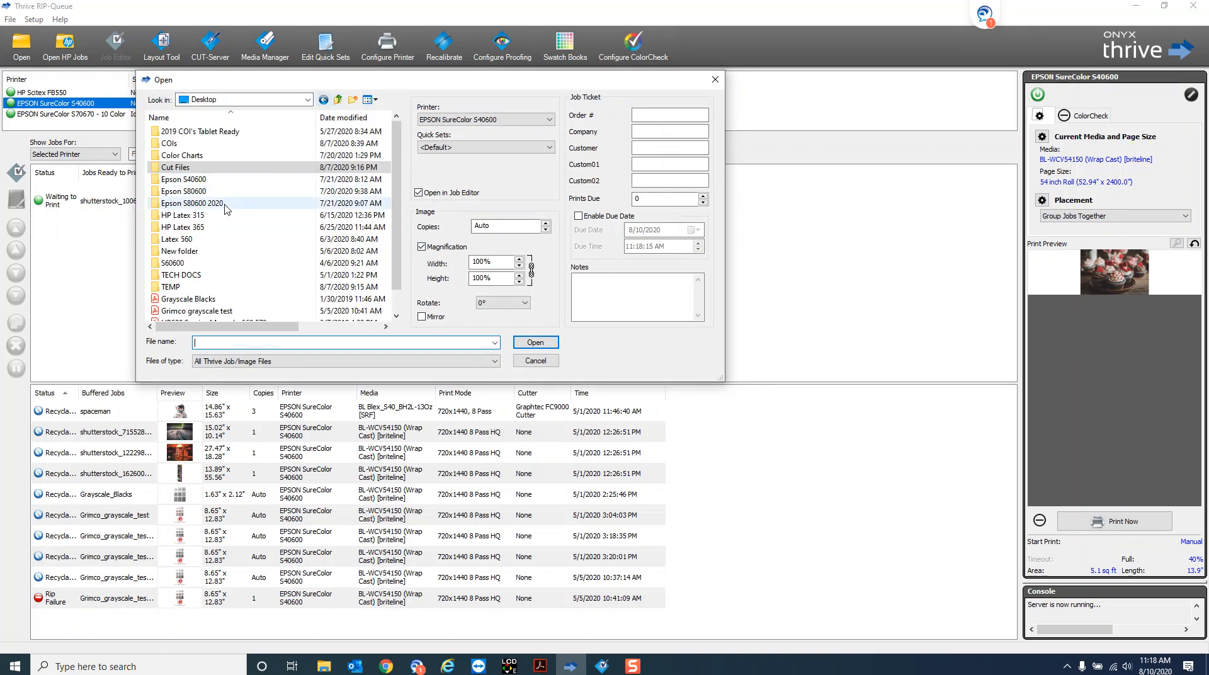
Open the 'Grimco grayscale test' file using the Pure Grays quick set
left_click(197, 311)
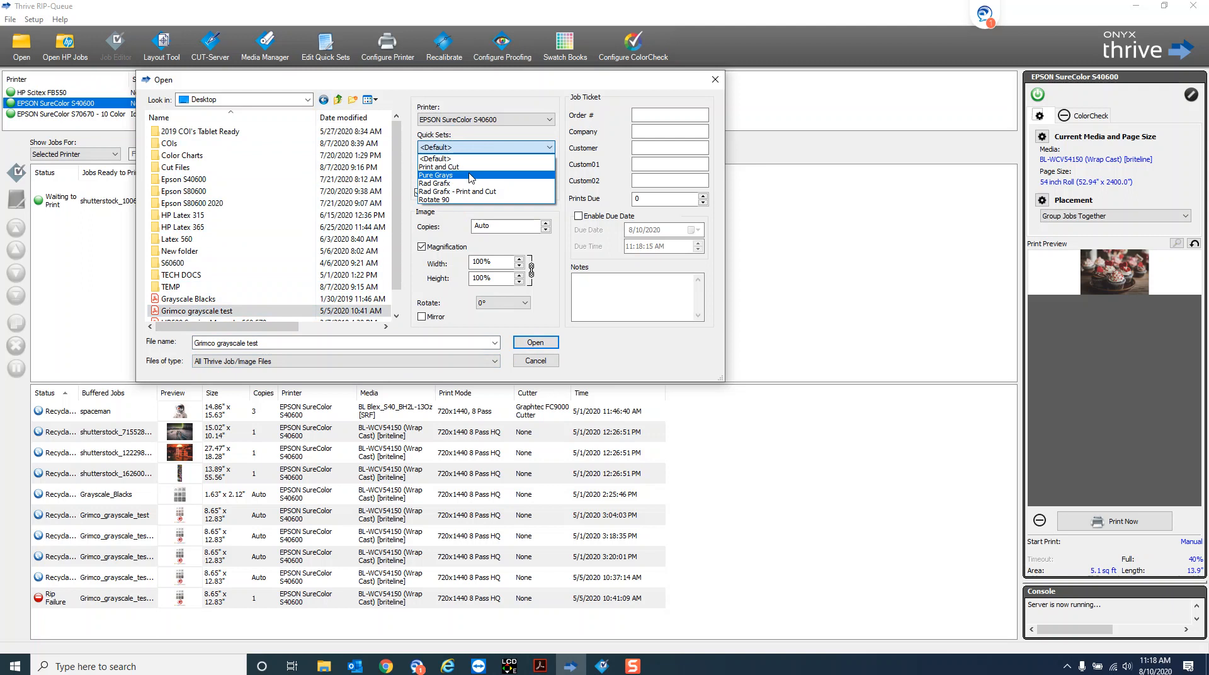
left_click(435, 174)
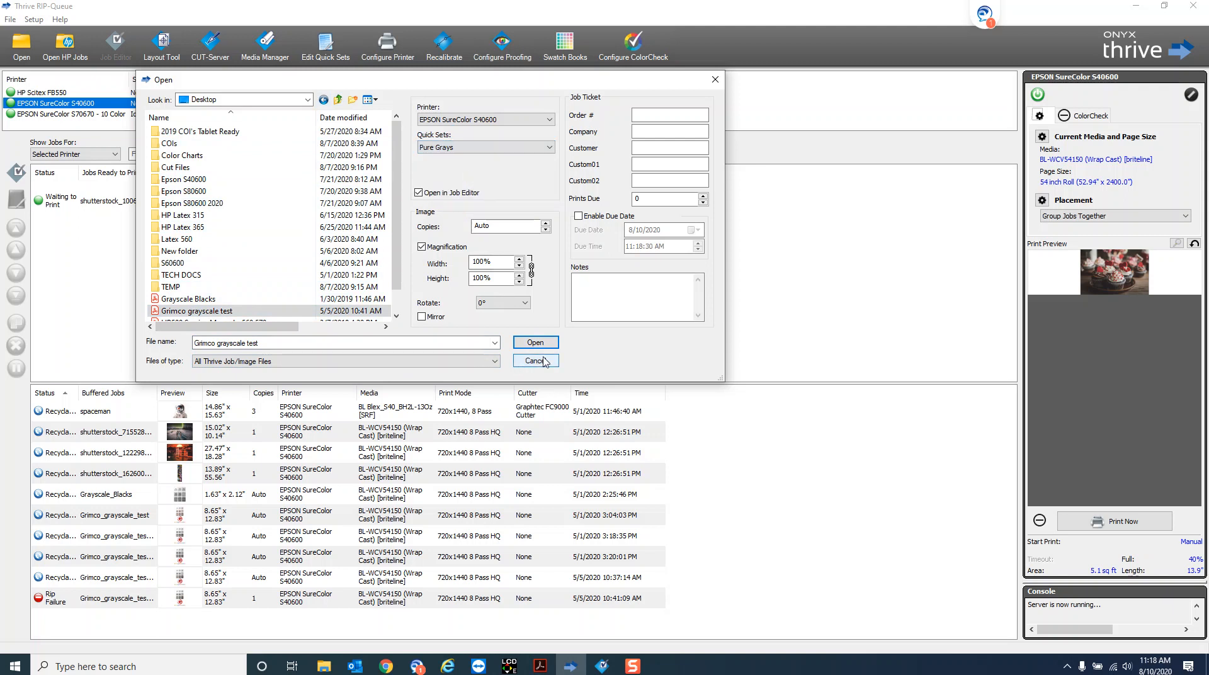
left_click(535, 360)
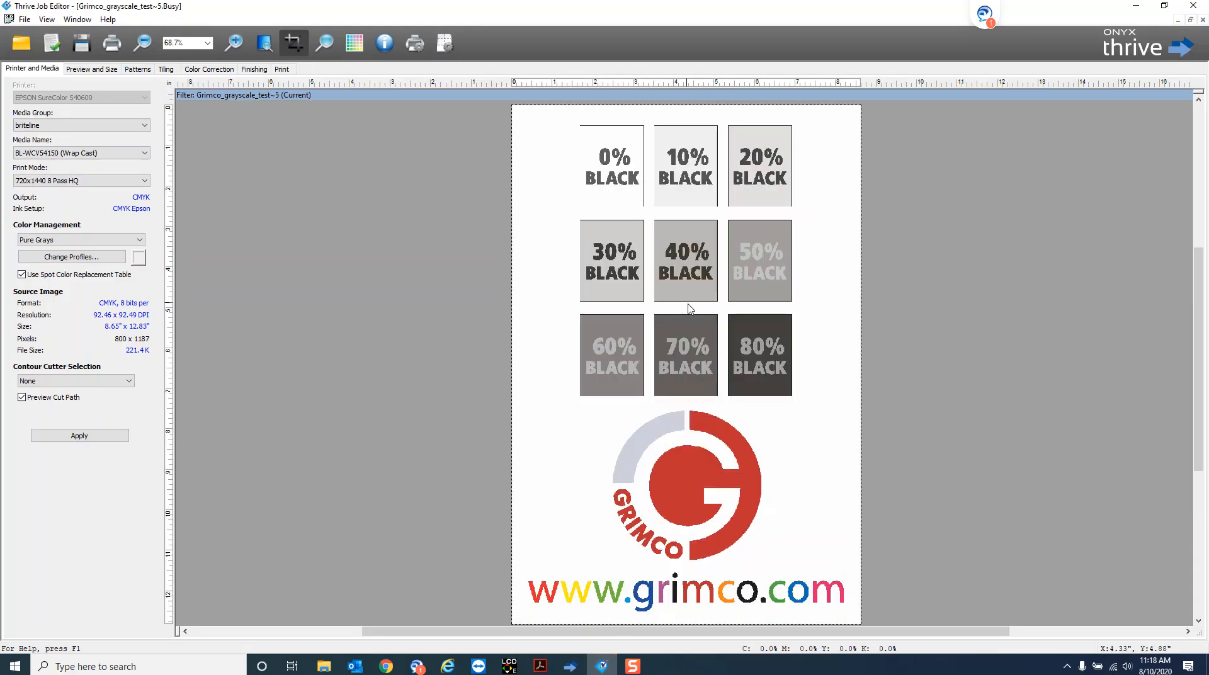
mouse_move(702, 299)
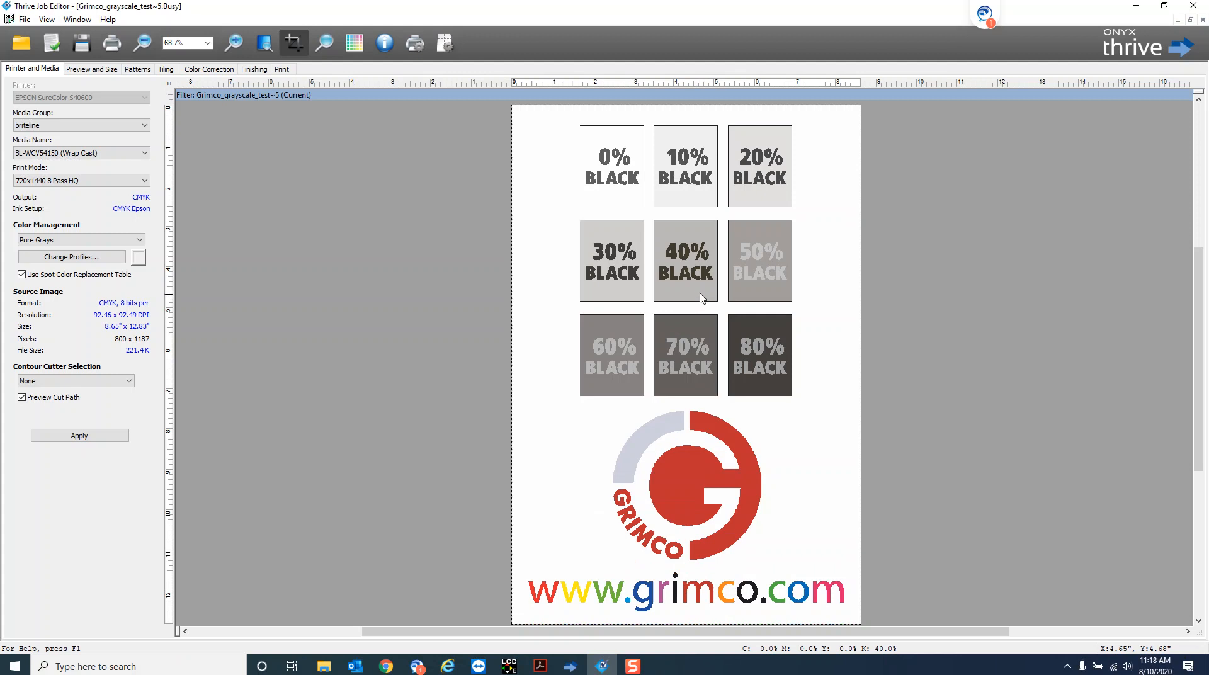
mouse_move(702, 299)
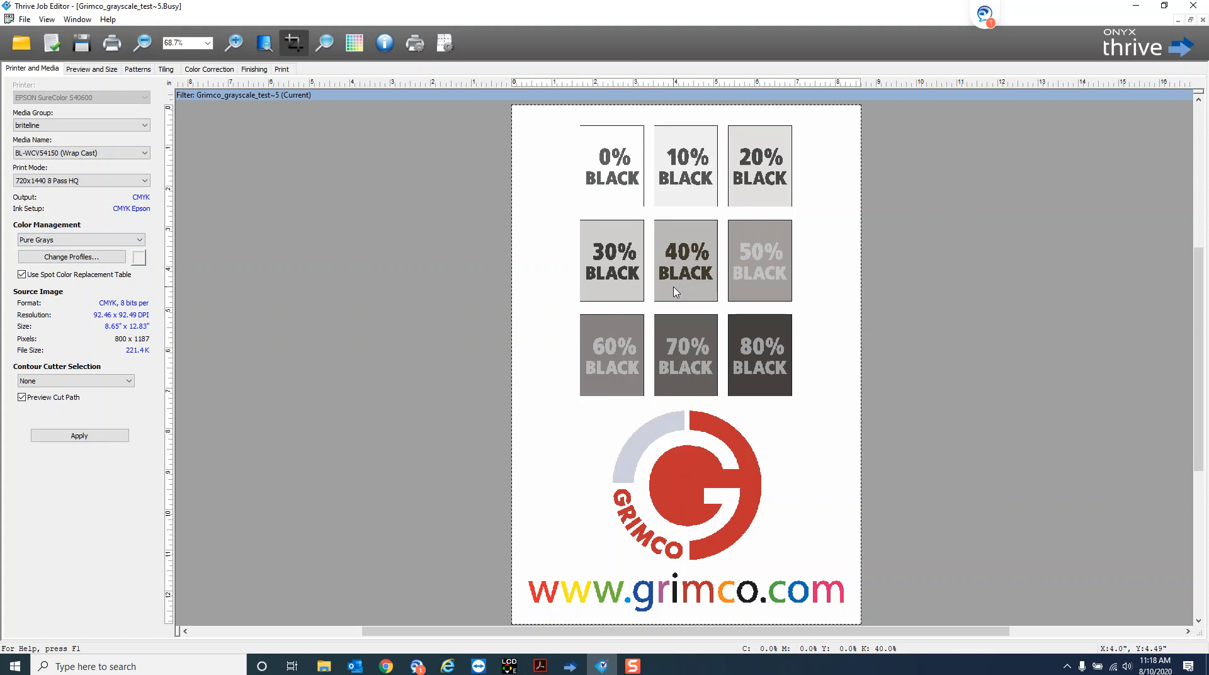
mouse_move(802, 665)
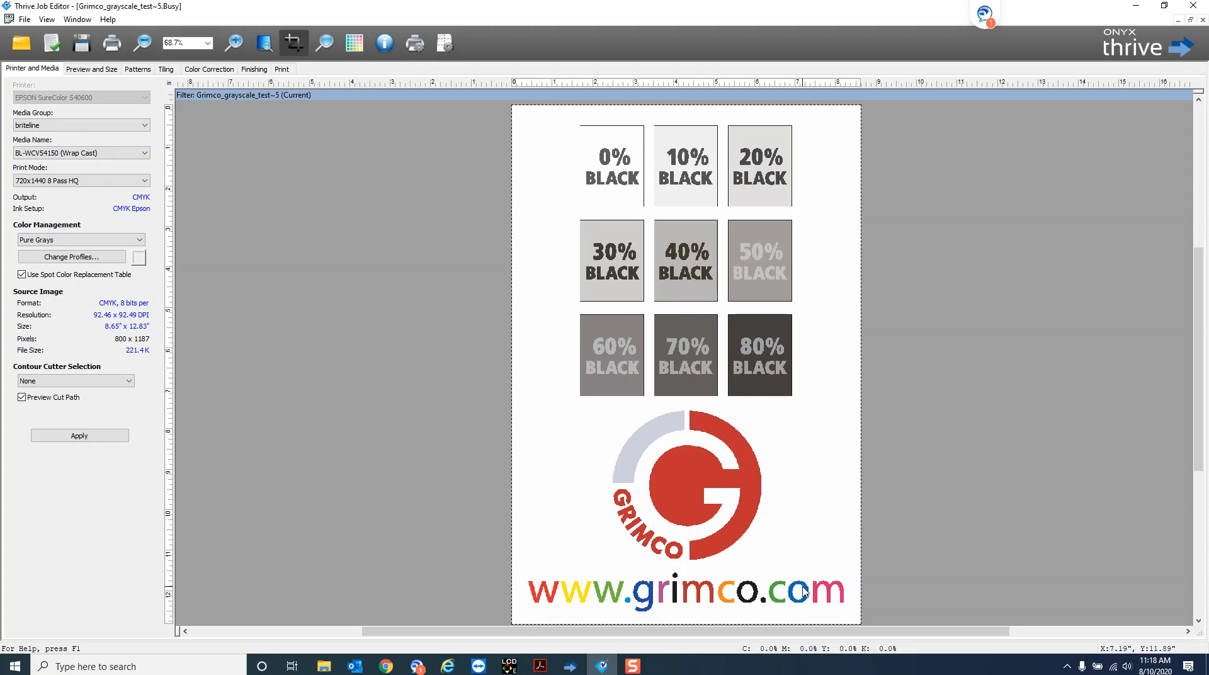
mouse_move(777, 592)
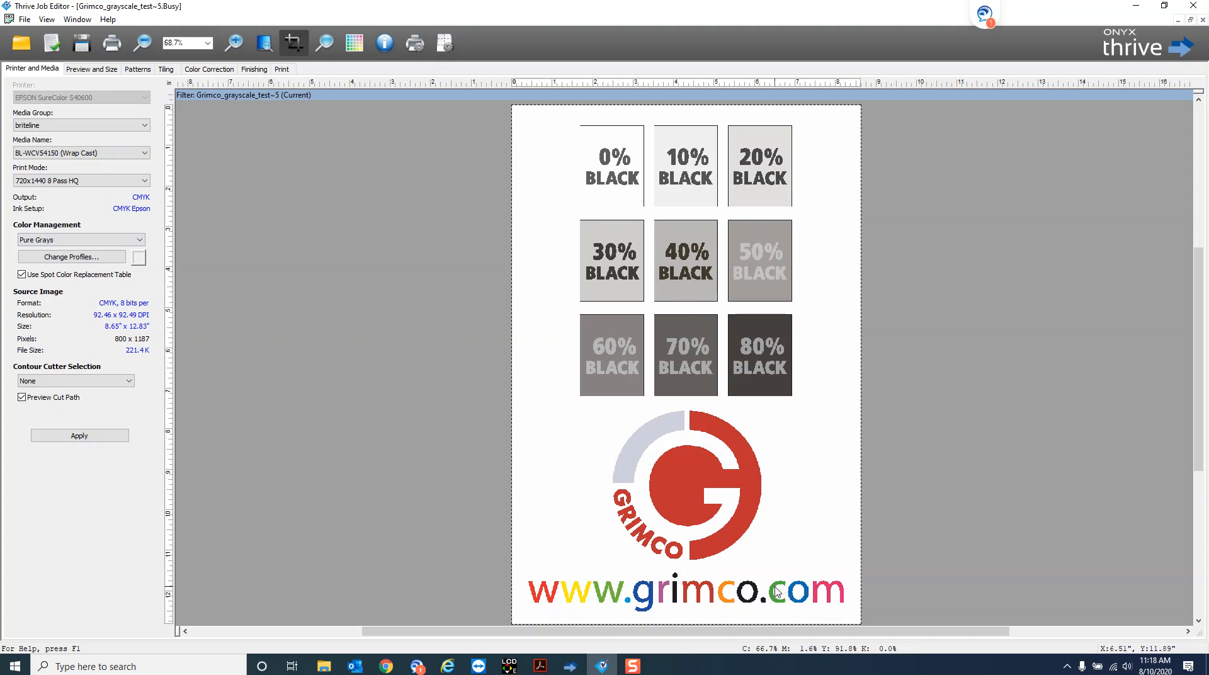
mouse_move(730, 590)
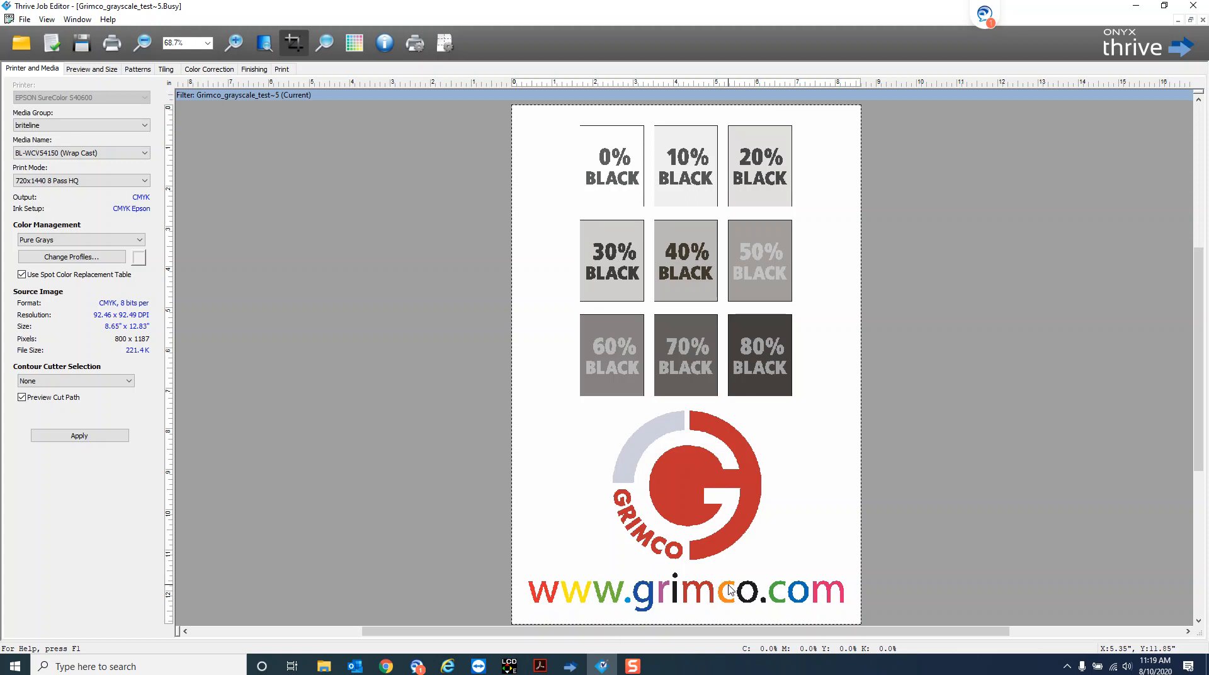
mouse_move(672, 596)
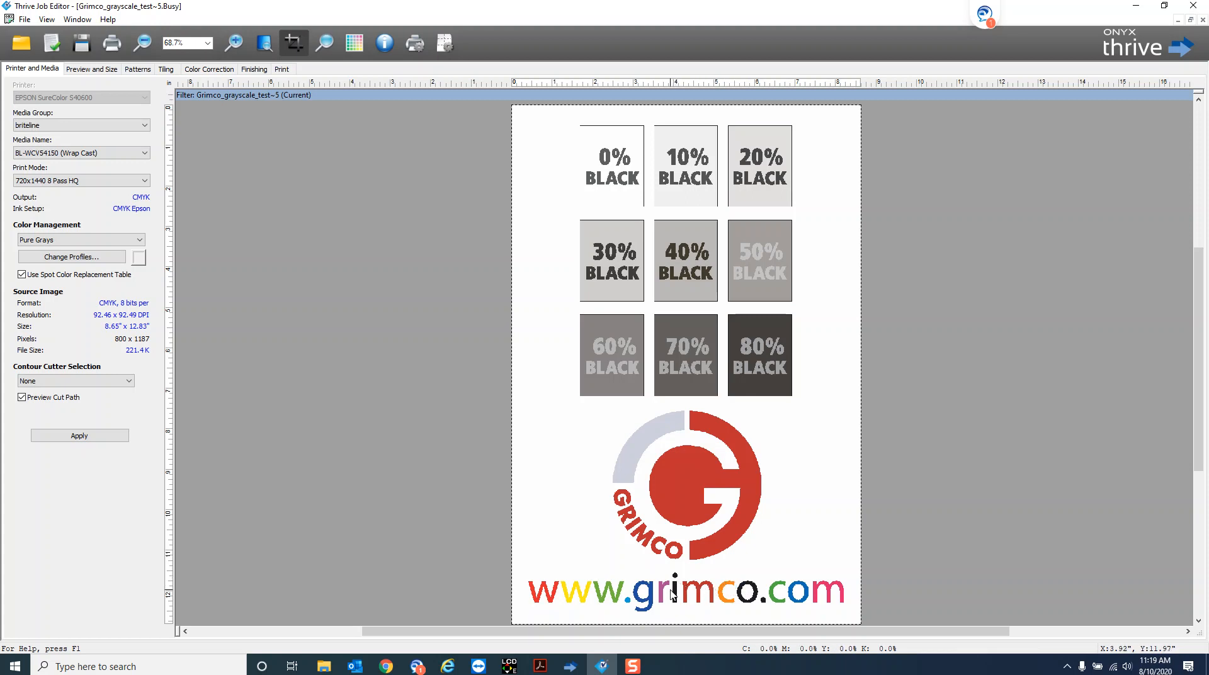
mouse_move(521, 587)
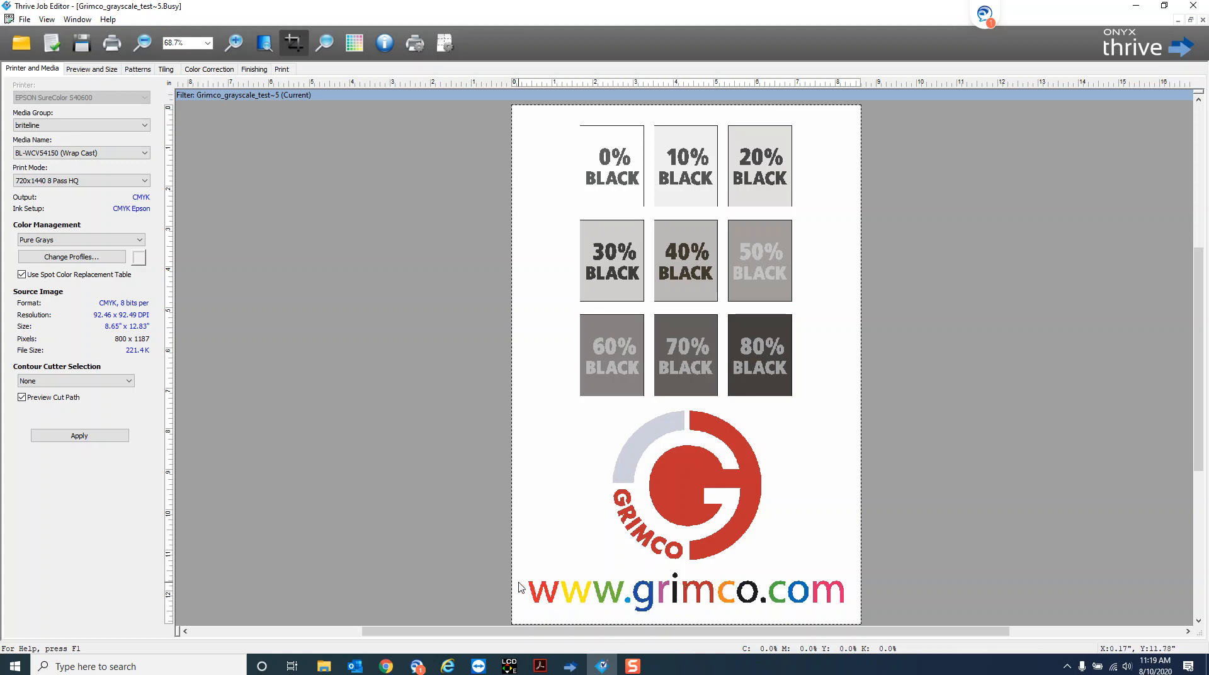
mouse_move(751, 450)
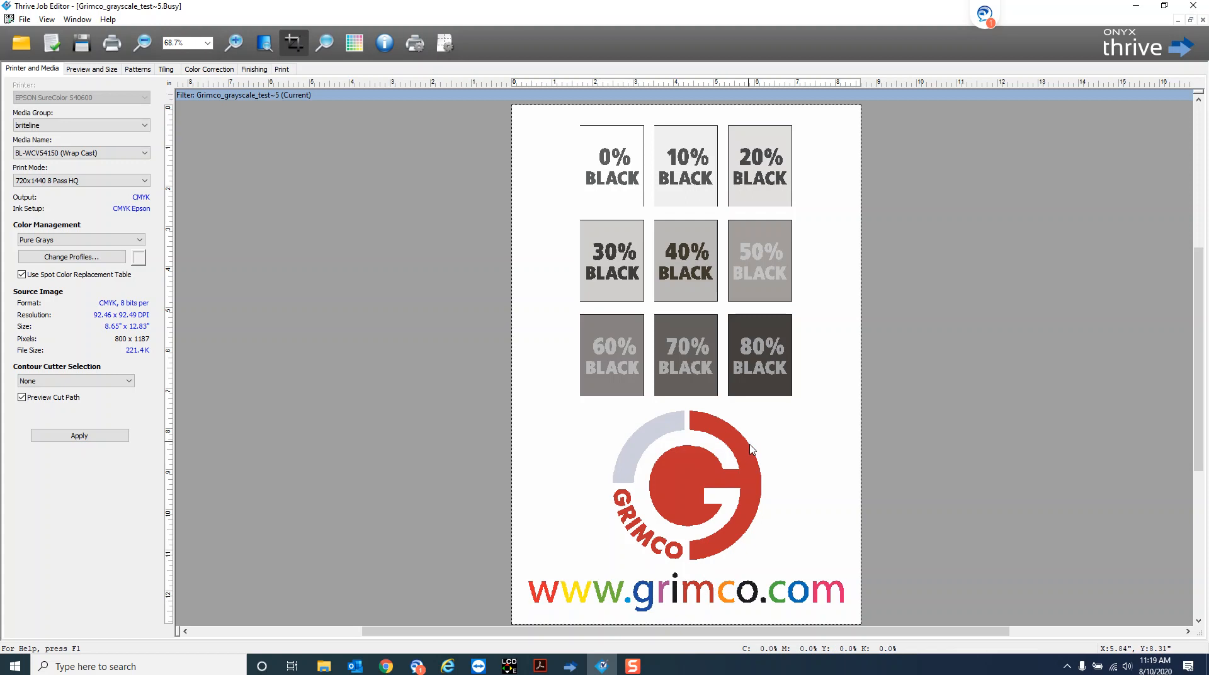
mouse_move(813, 259)
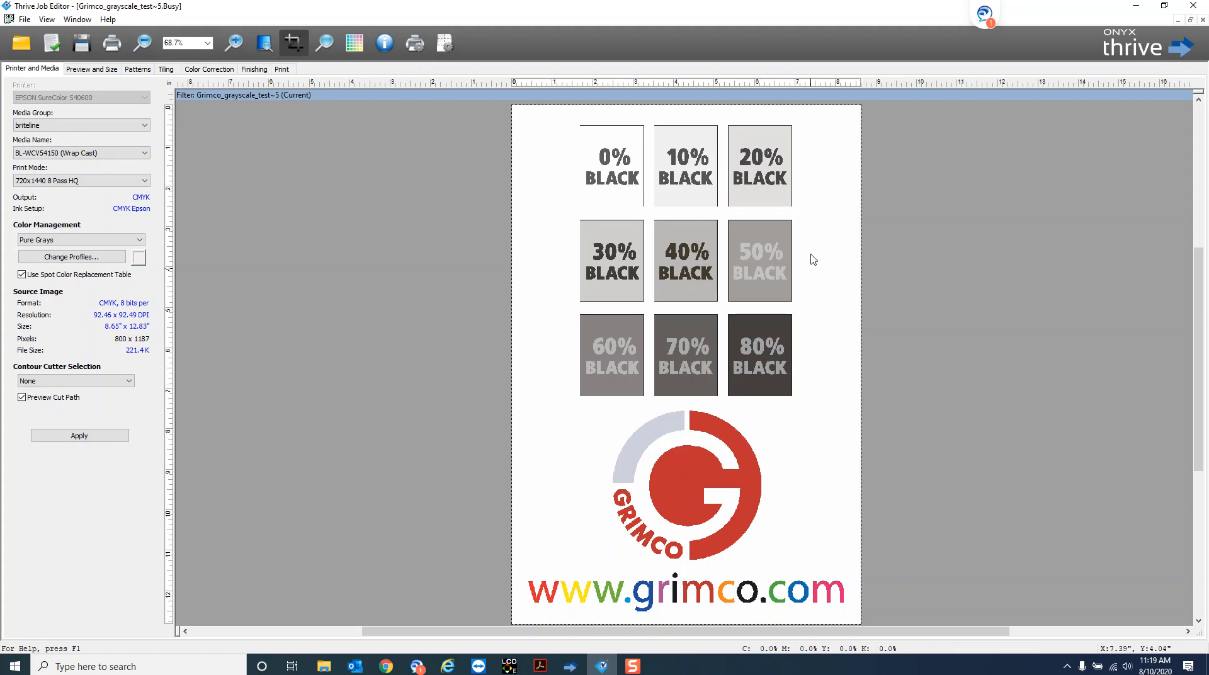
mouse_move(563, 221)
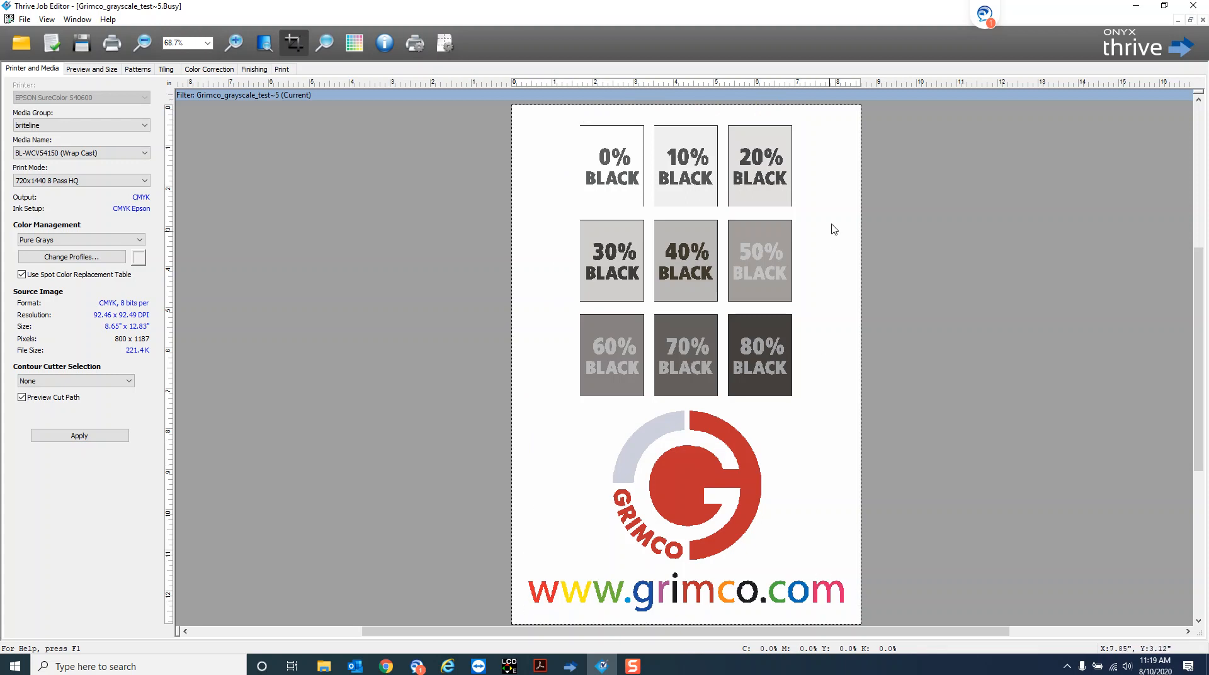
mouse_move(546, 114)
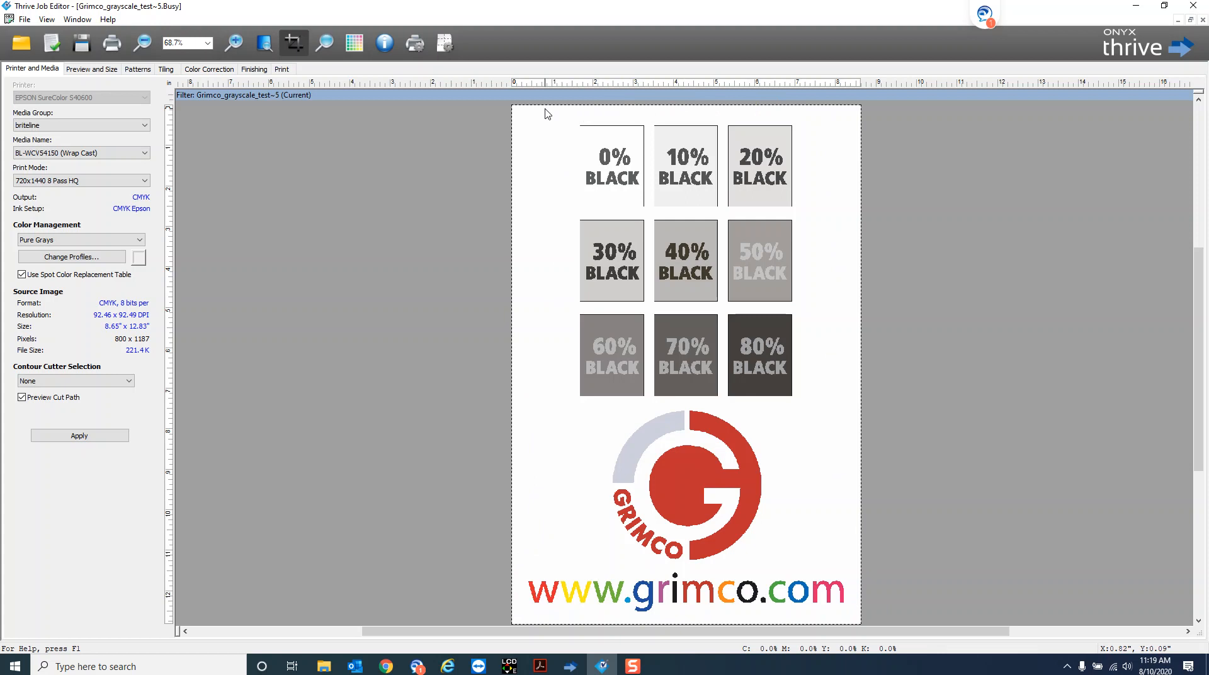
mouse_move(521, 600)
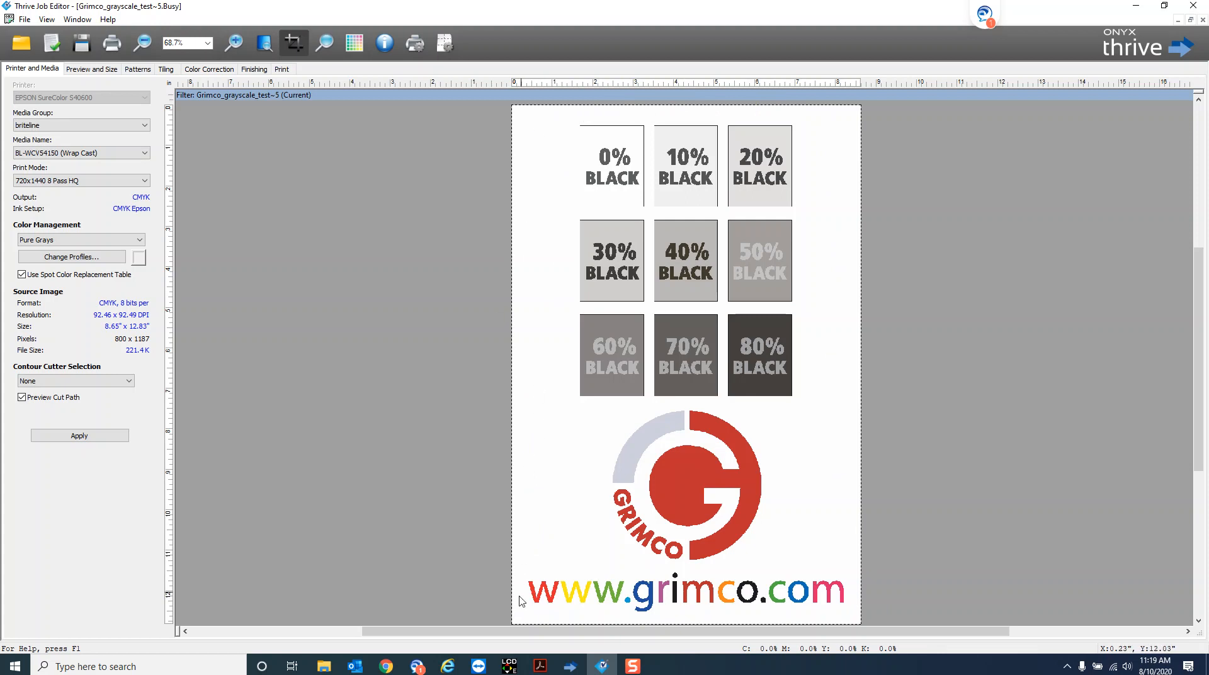
mouse_move(862, 594)
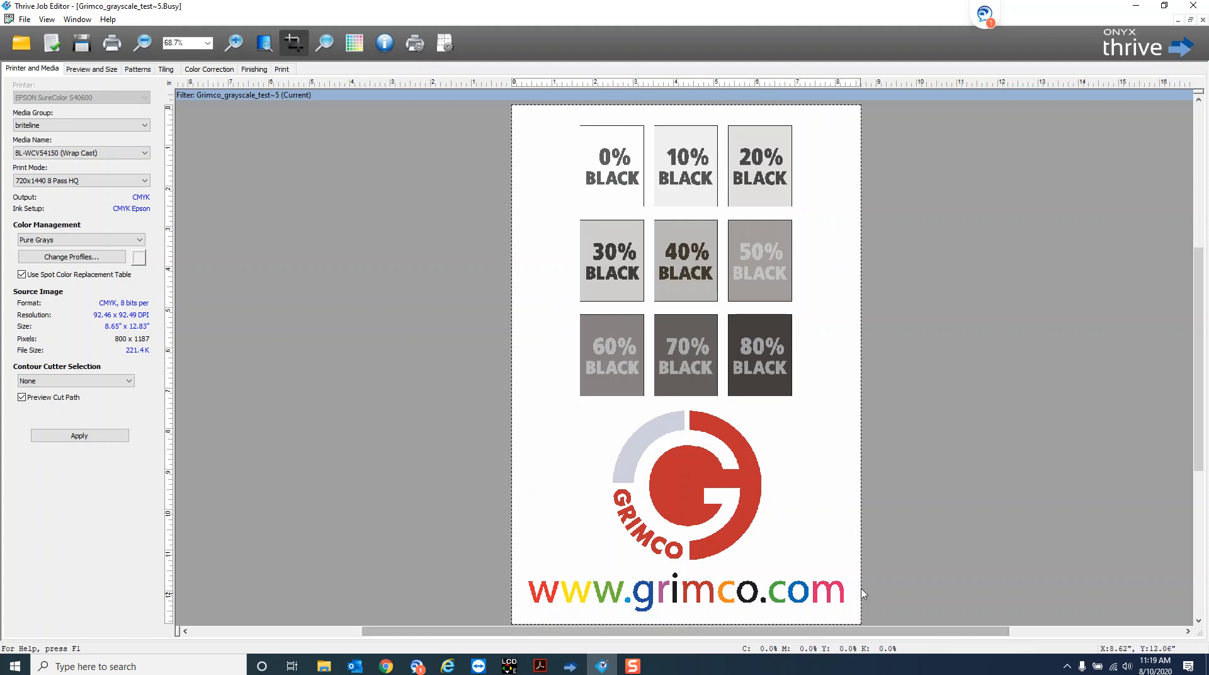
mouse_move(617, 468)
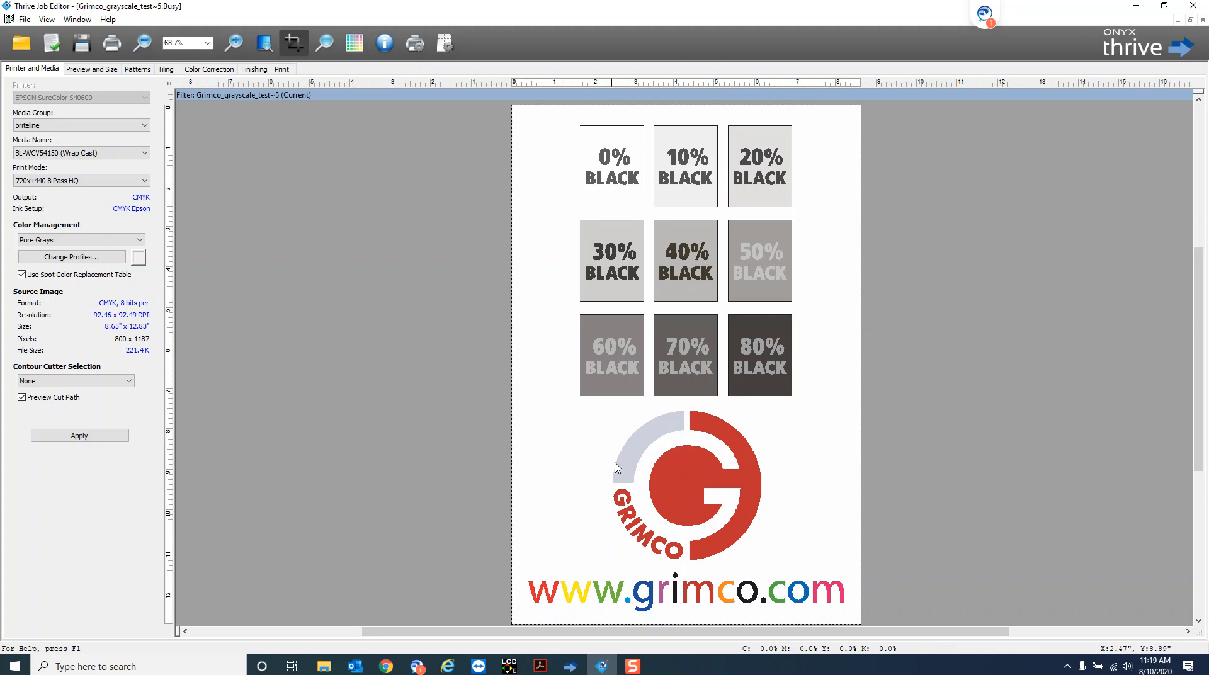